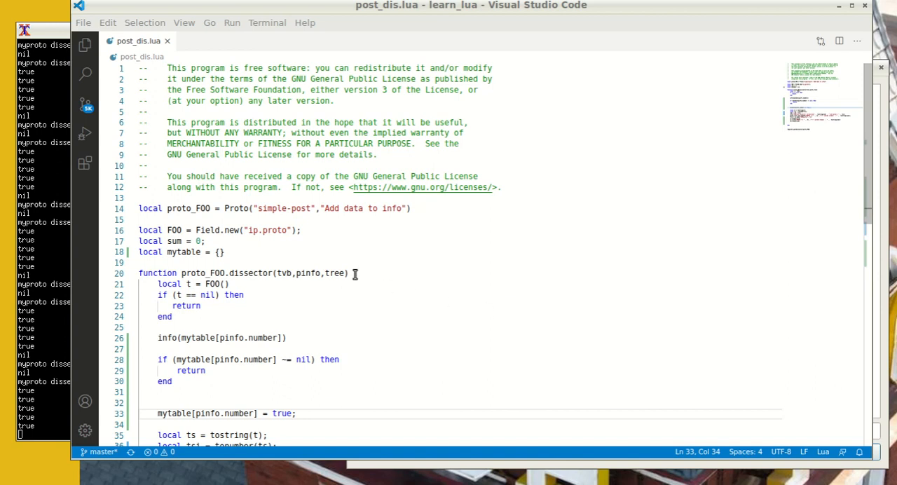
mouse_move(229, 230)
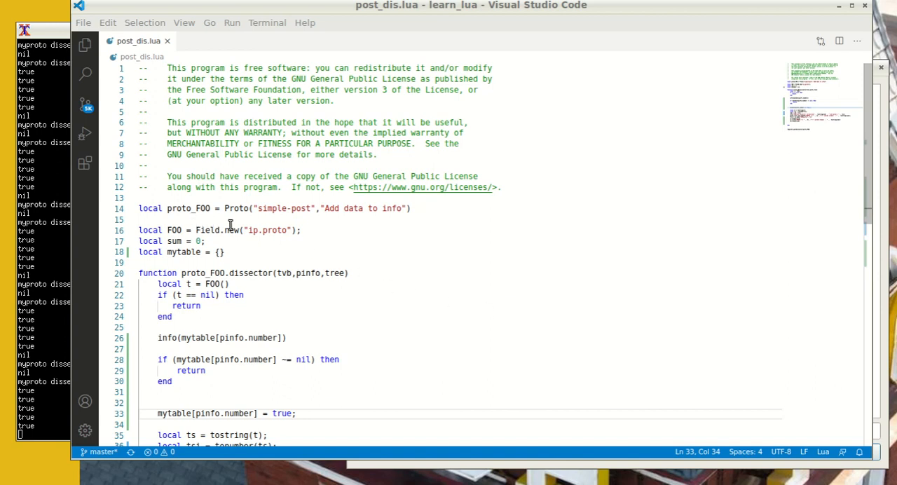
mouse_move(216, 213)
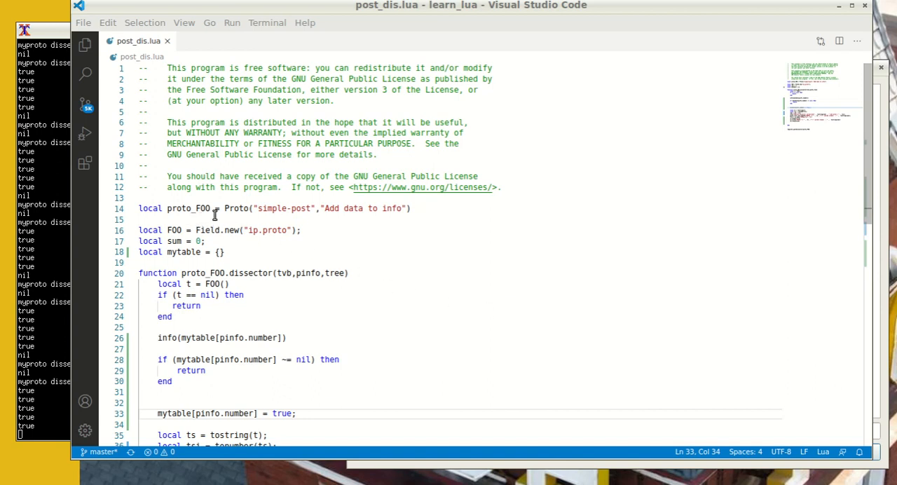
mouse_move(176, 199)
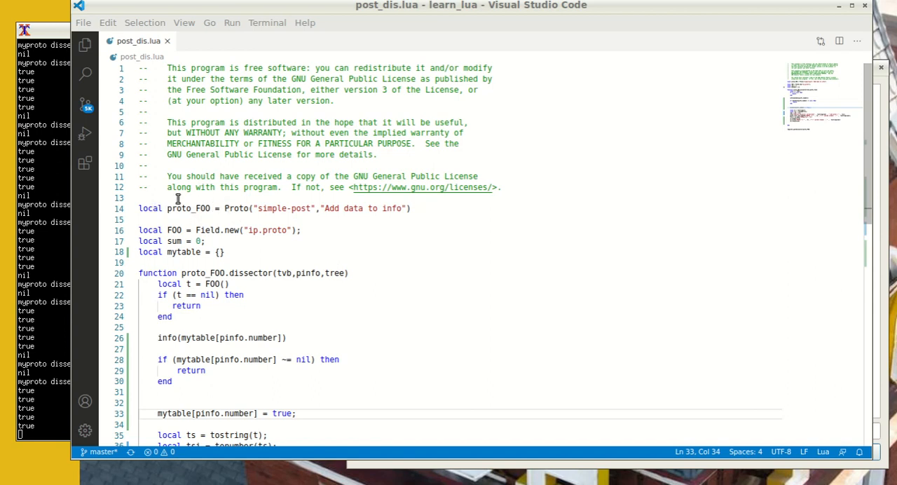
mouse_move(314, 218)
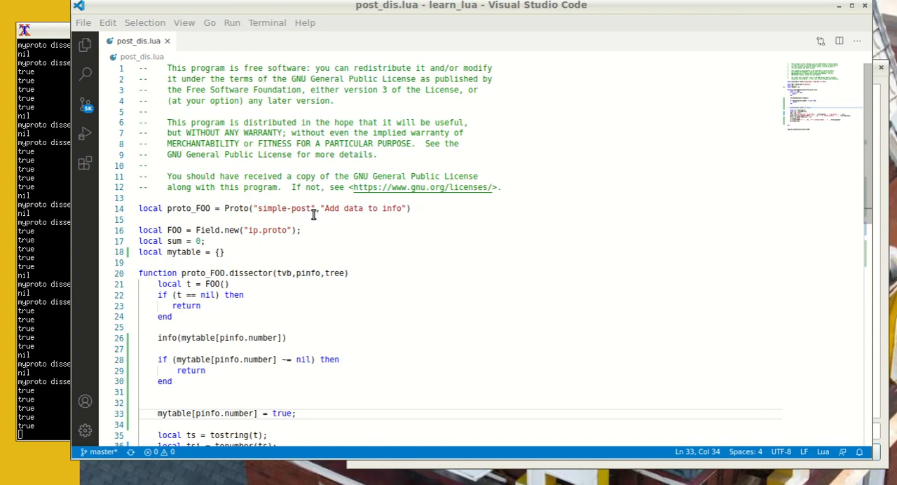
mouse_move(398, 220)
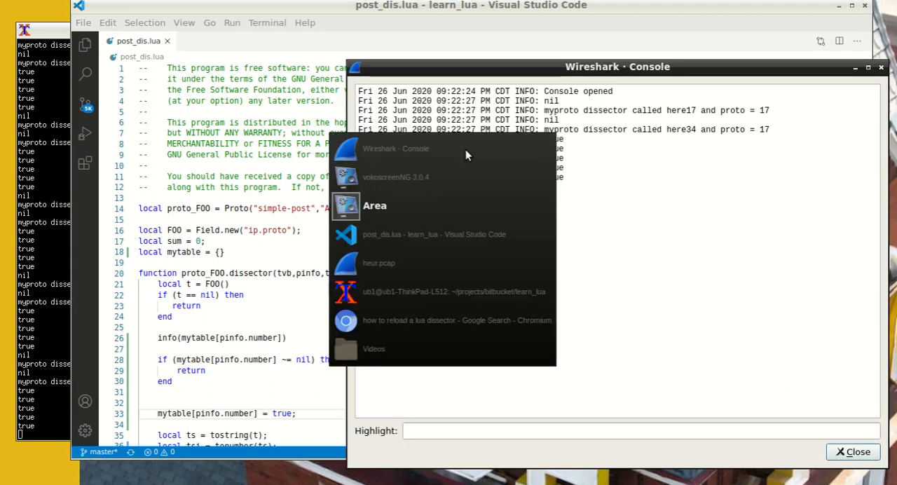
- Scroll post_dis.lua down to the register_postdissector(proto_FOO) line at the end of the file
left_click(378, 263)
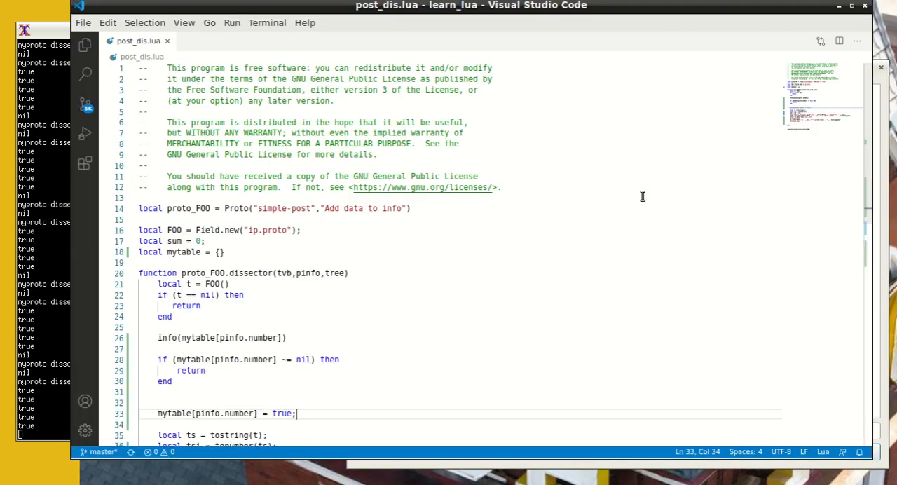
mouse_move(364, 216)
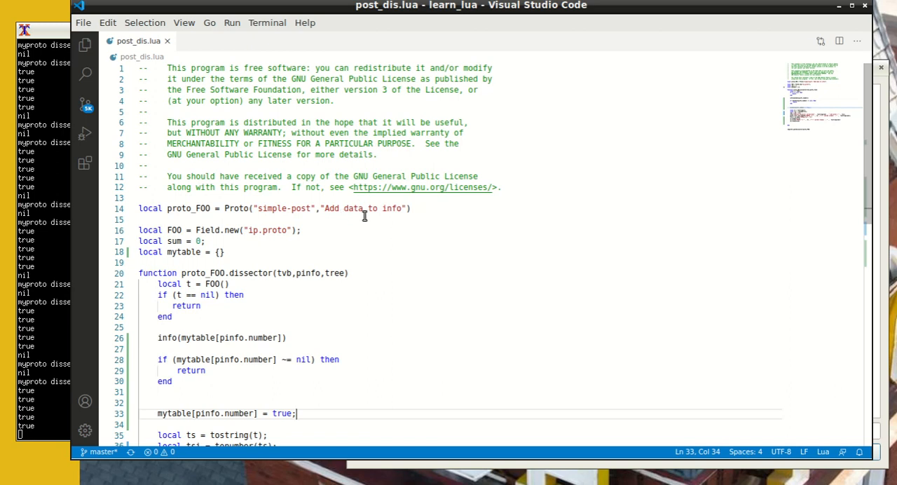
mouse_move(384, 224)
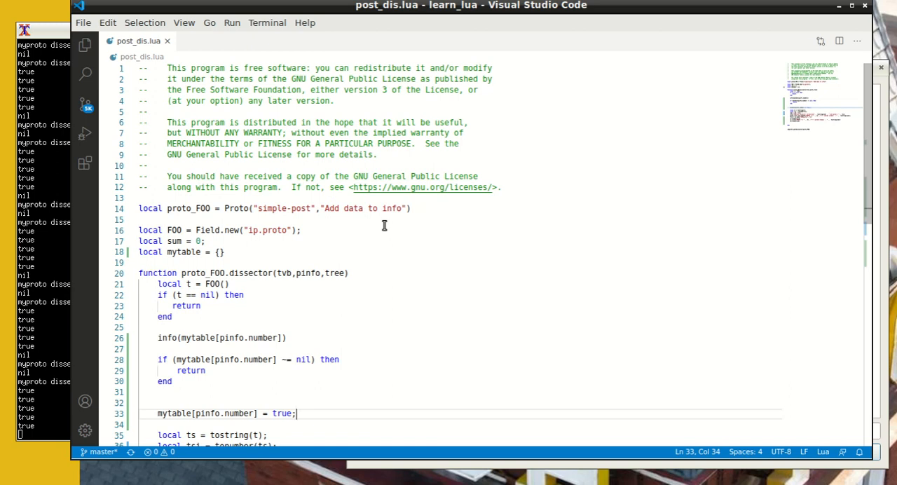
mouse_move(225, 230)
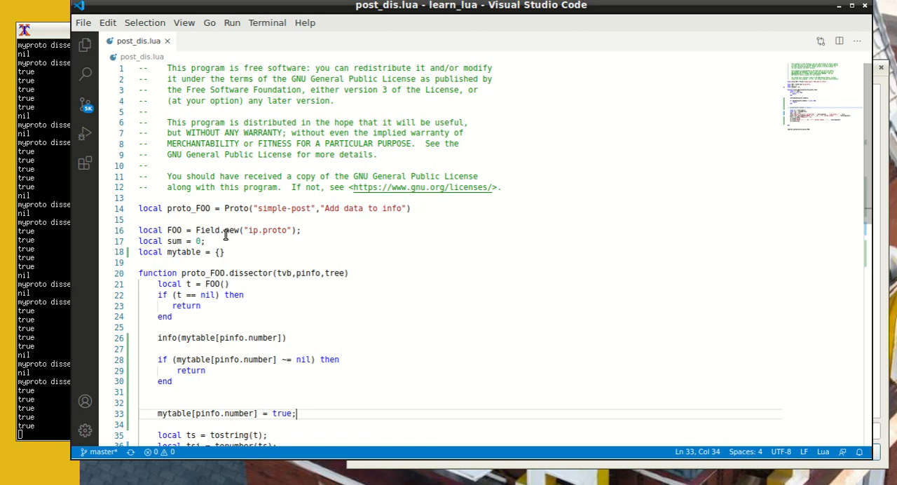
mouse_move(255, 237)
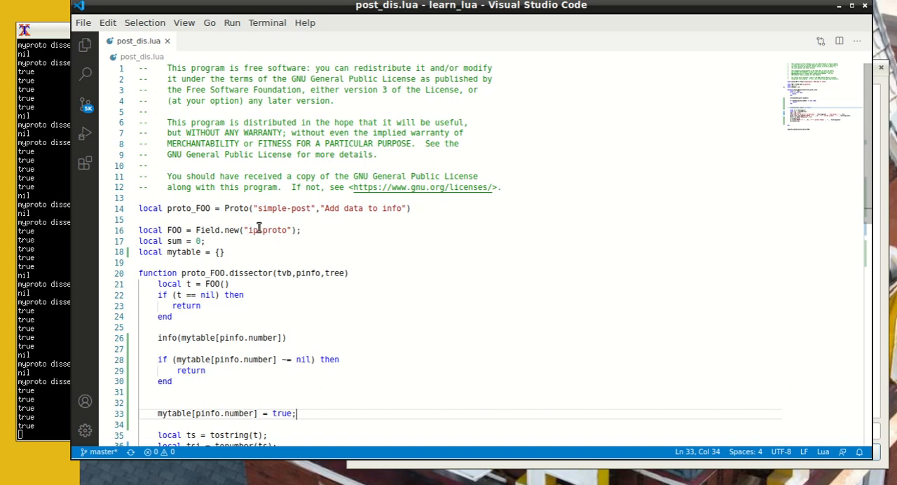
mouse_move(280, 241)
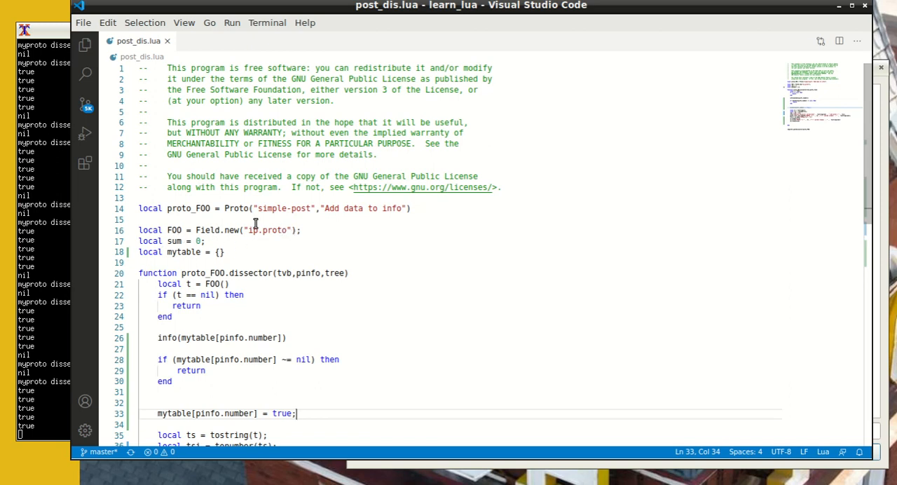
mouse_move(211, 244)
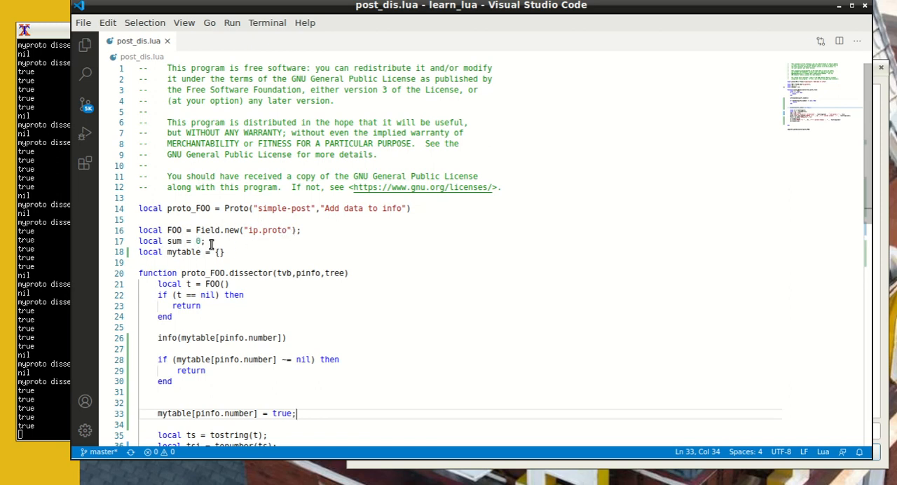
scroll("down", 3)
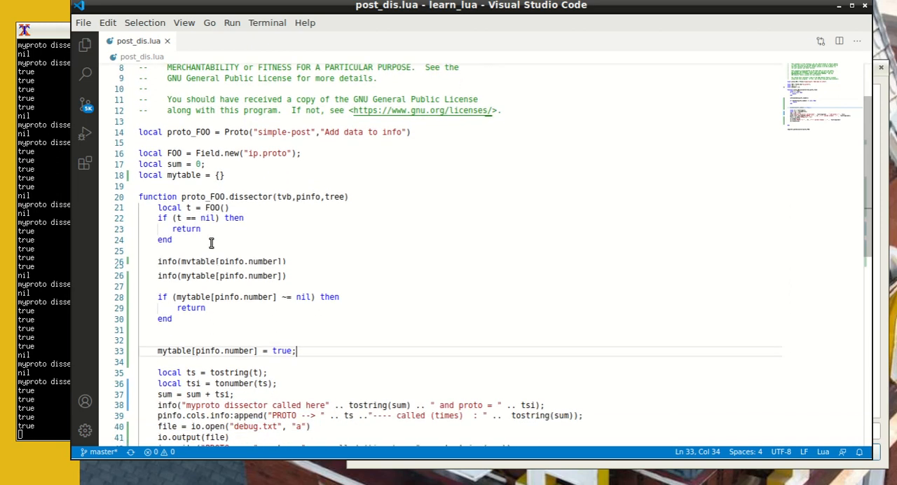
scroll("down", 3)
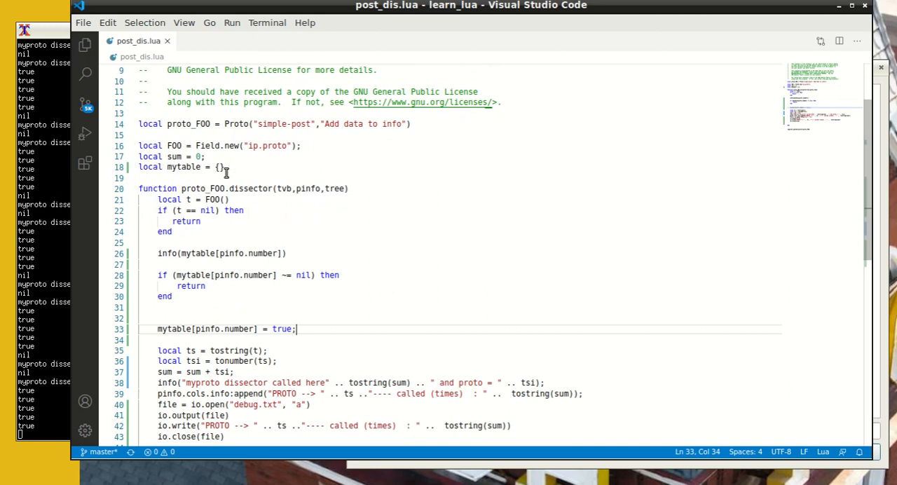
mouse_move(185, 156)
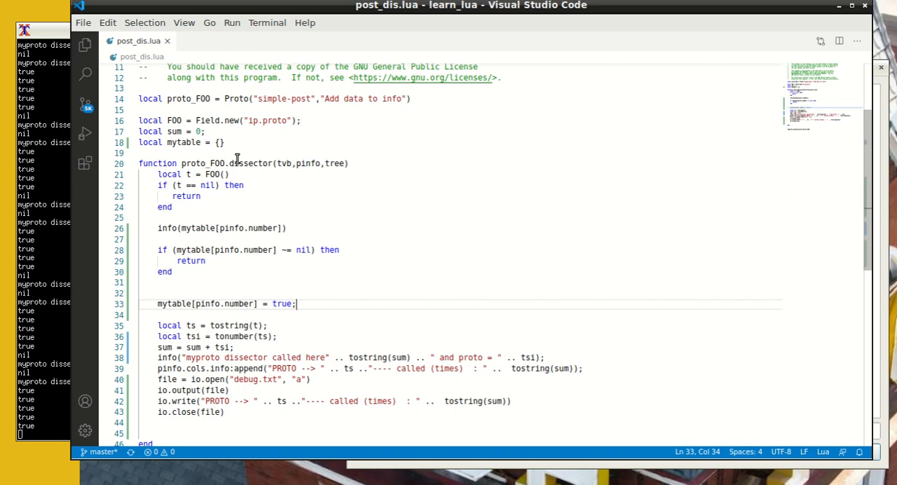
scroll("down", 3)
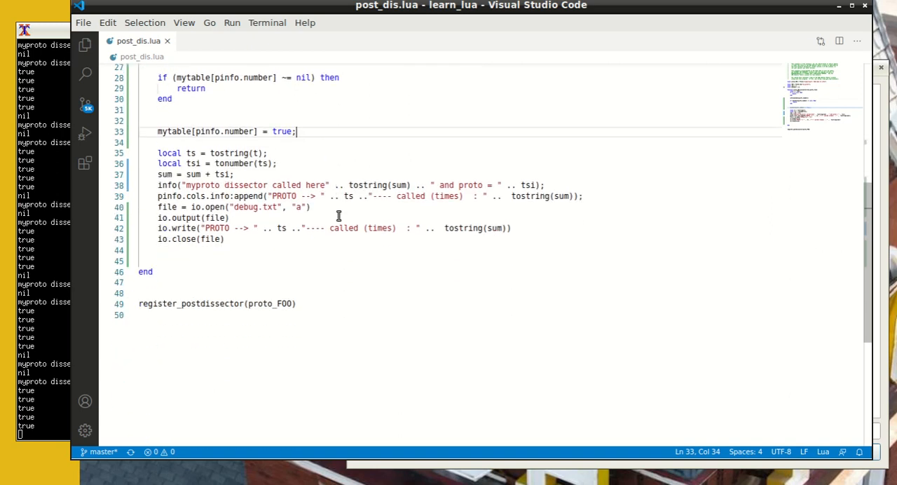
mouse_move(244, 311)
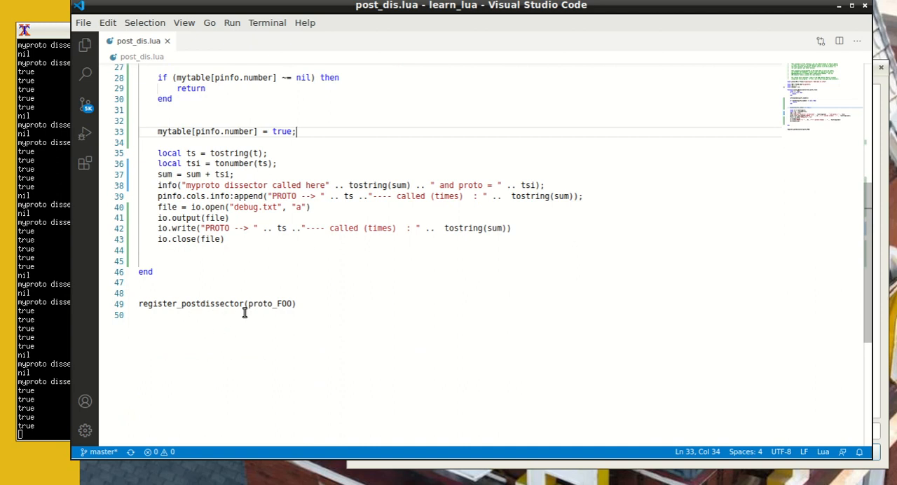
mouse_move(255, 290)
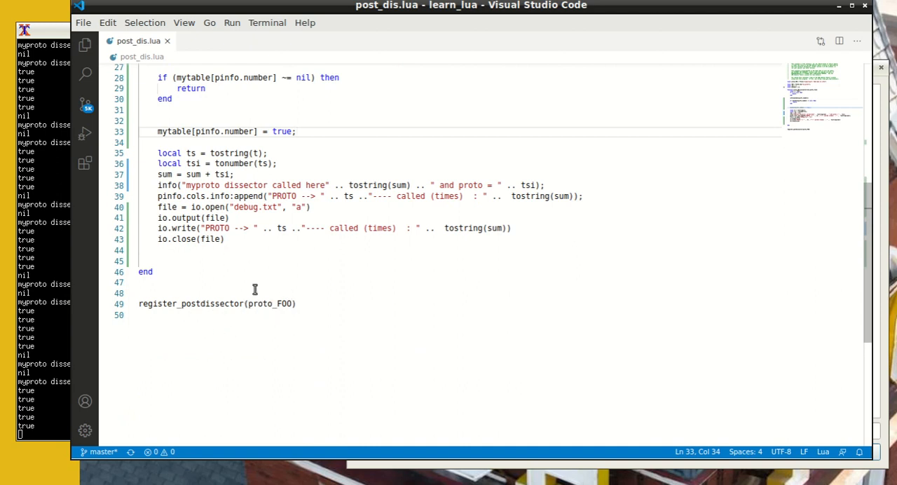
- Scroll back up to the proto_FOO.dissector function body with its mytable info() log
scroll("up", 3)
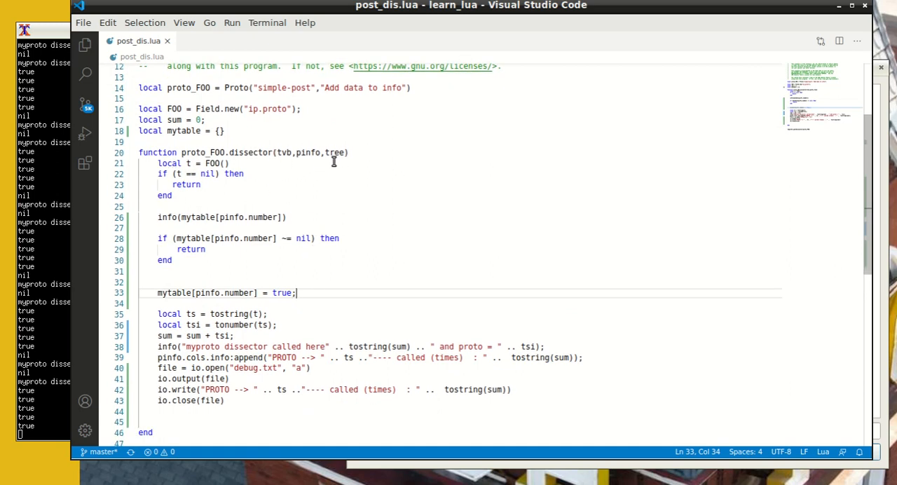
mouse_move(167, 174)
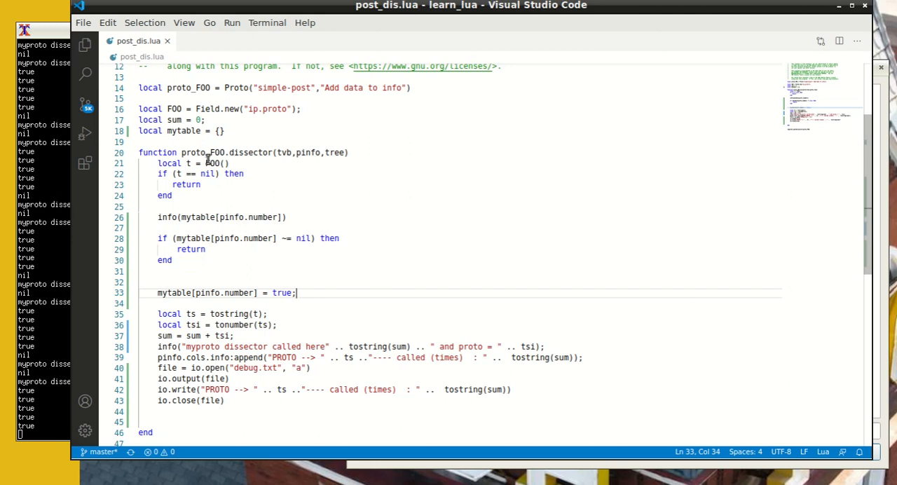
mouse_move(221, 193)
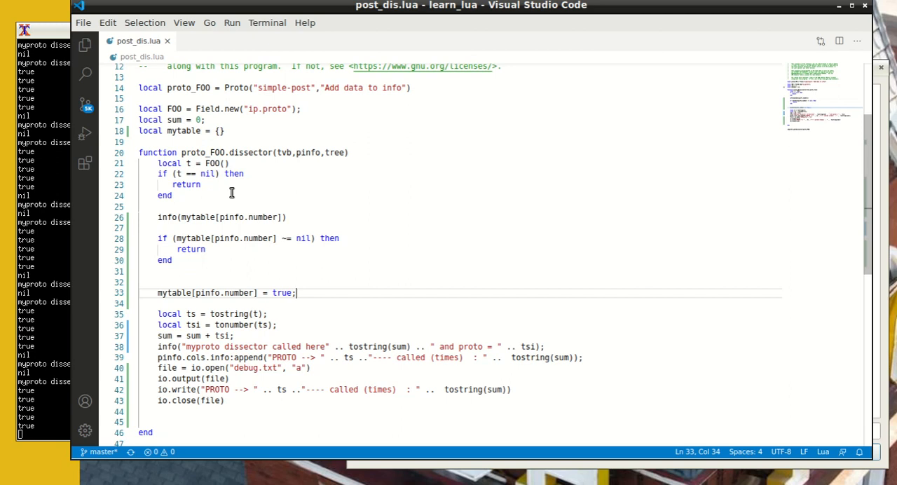
mouse_move(190, 227)
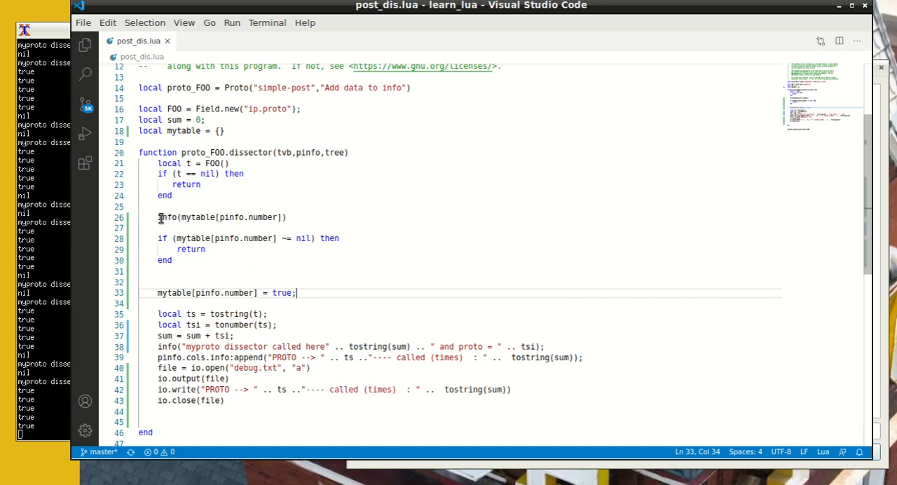
mouse_move(512, 274)
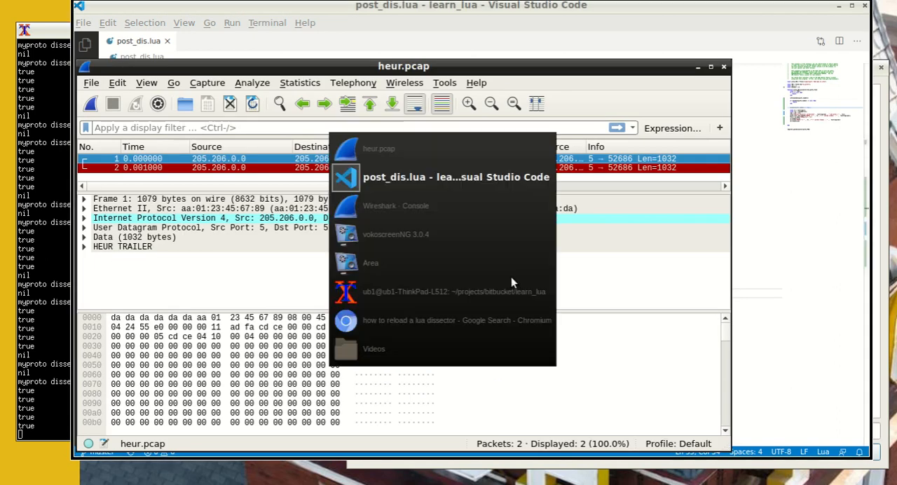
- Bring the Wireshark Console window forward to read the dissector INFO lines for heur.pcap
left_click(395, 205)
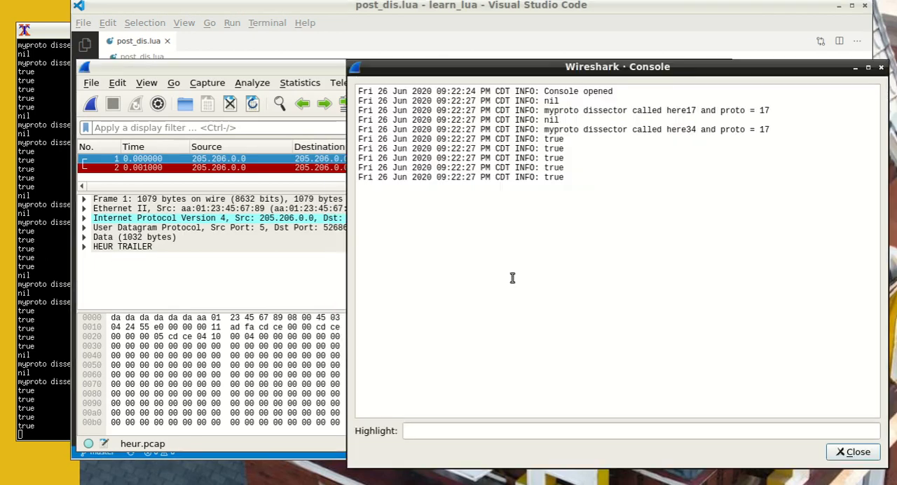
mouse_move(560, 101)
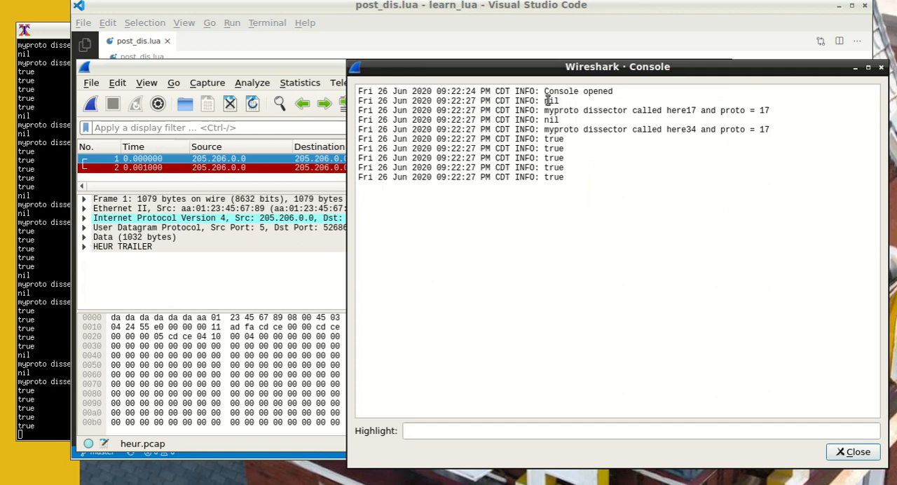
mouse_move(560, 101)
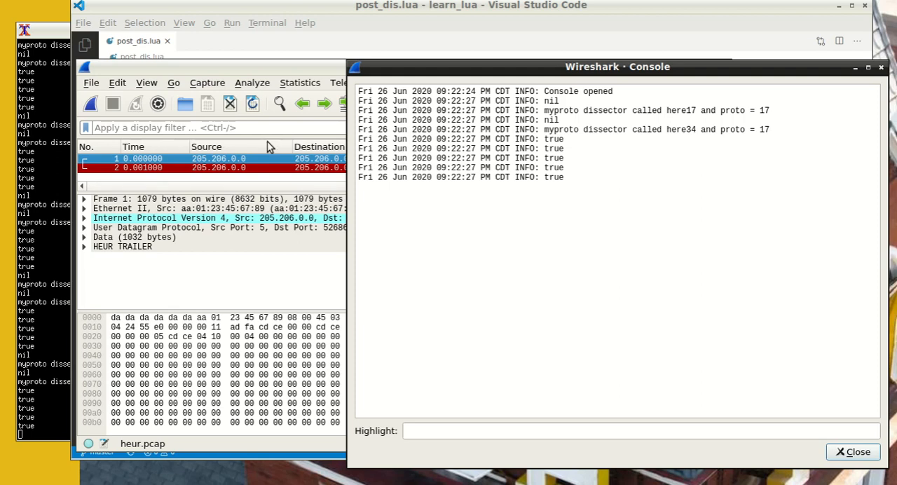
mouse_move(353, 57)
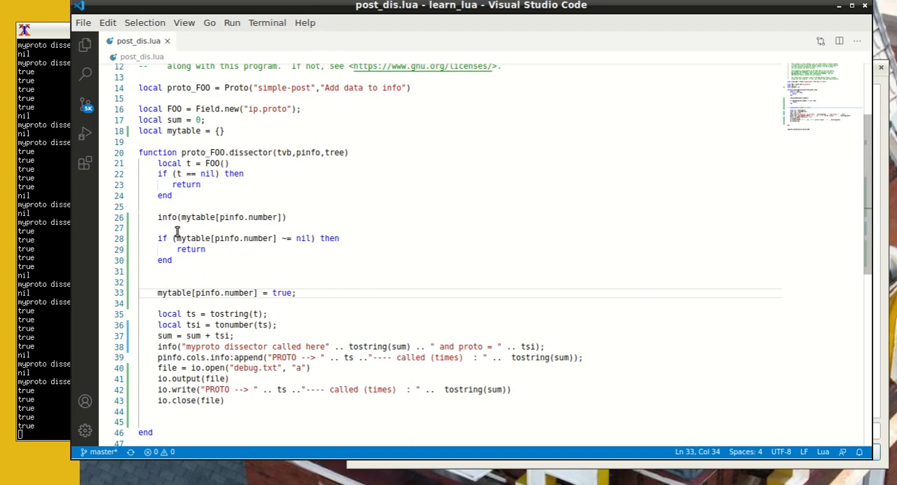
mouse_move(297, 253)
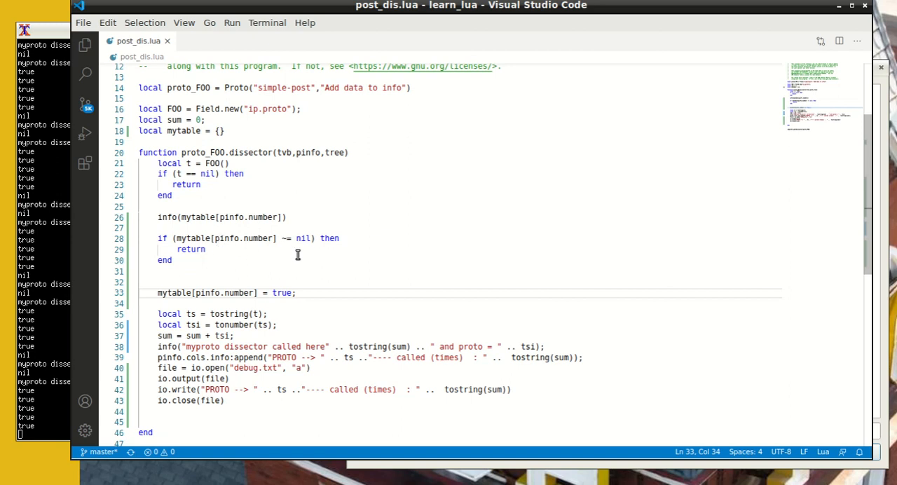
mouse_move(316, 247)
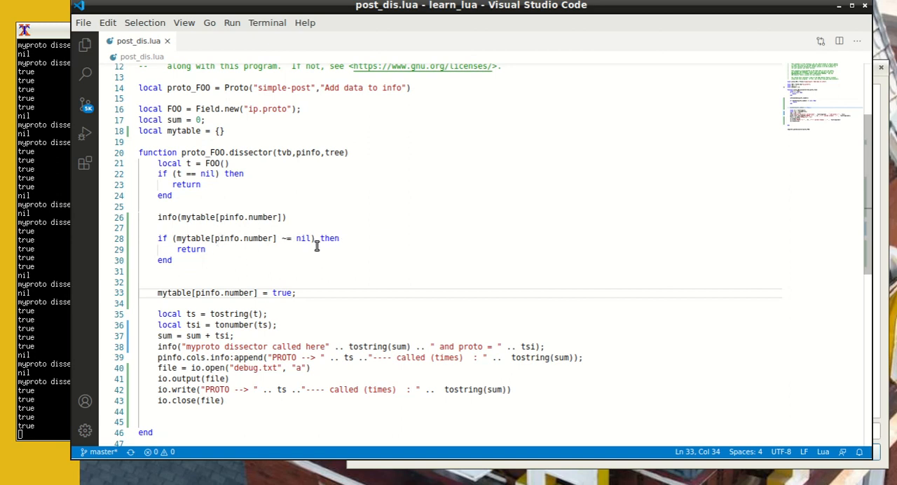
mouse_move(224, 249)
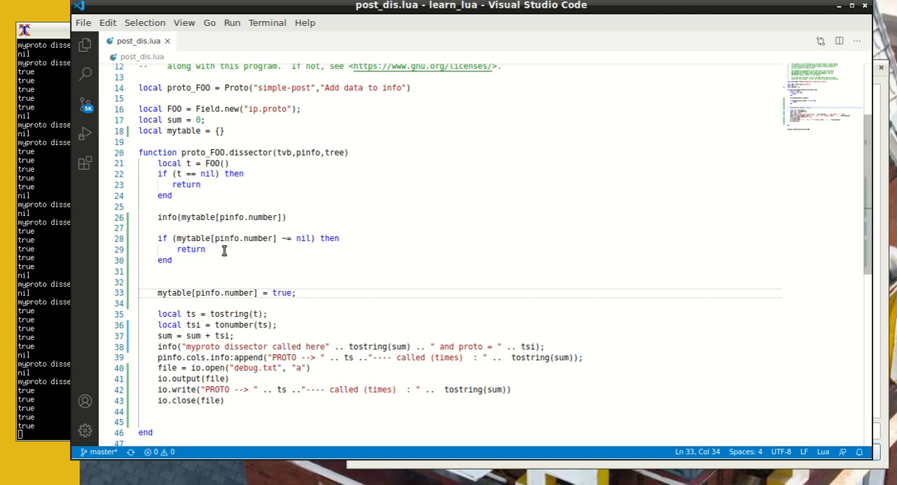
mouse_move(283, 286)
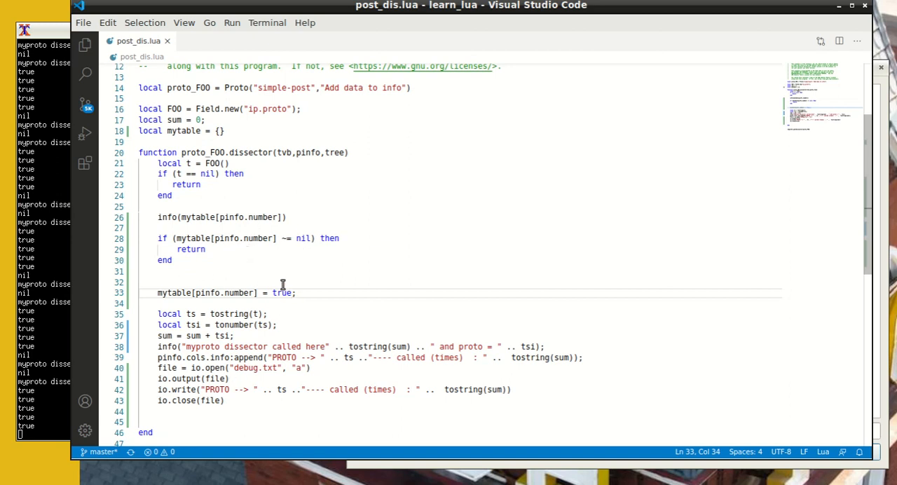
mouse_move(260, 239)
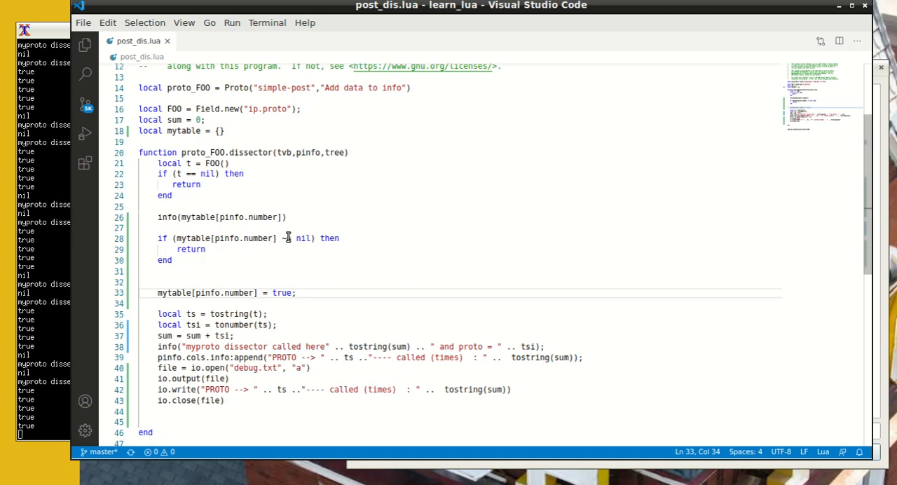
mouse_move(367, 361)
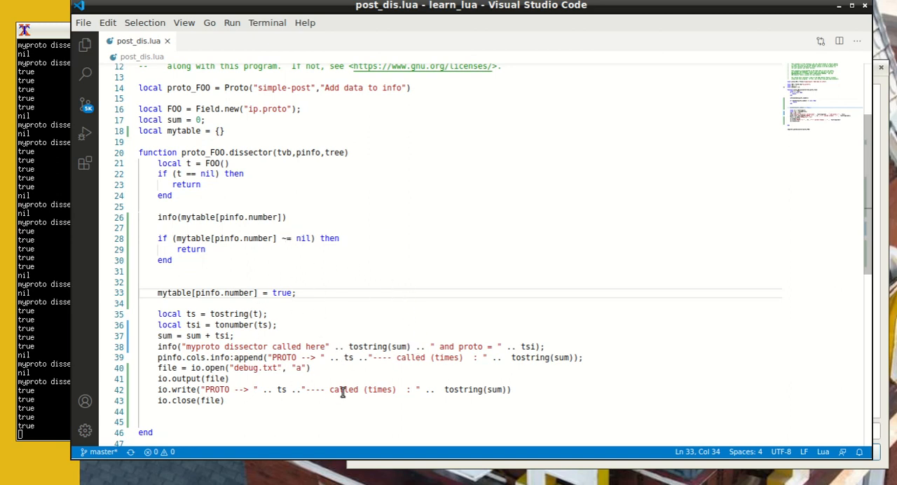
mouse_move(184, 227)
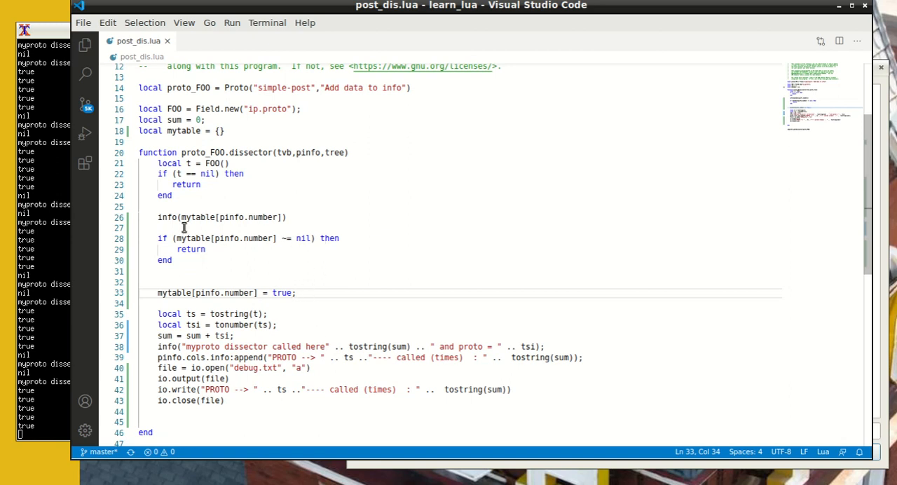
mouse_move(265, 166)
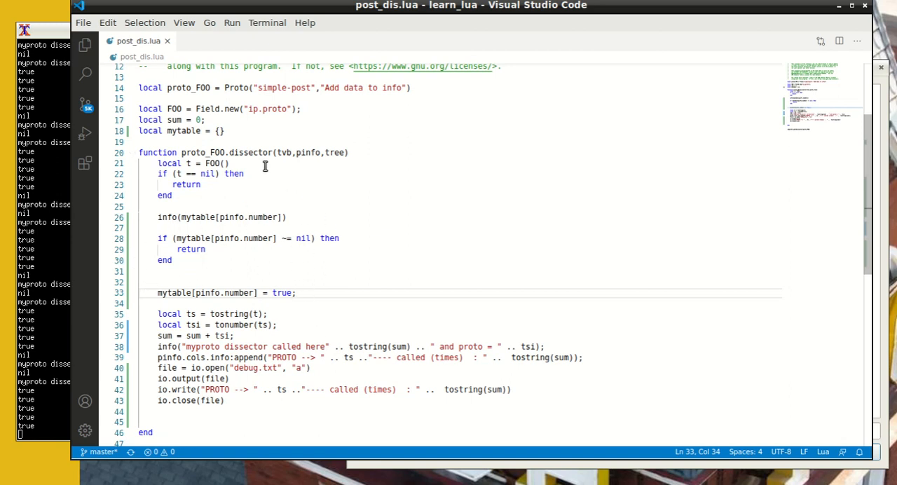
mouse_move(185, 134)
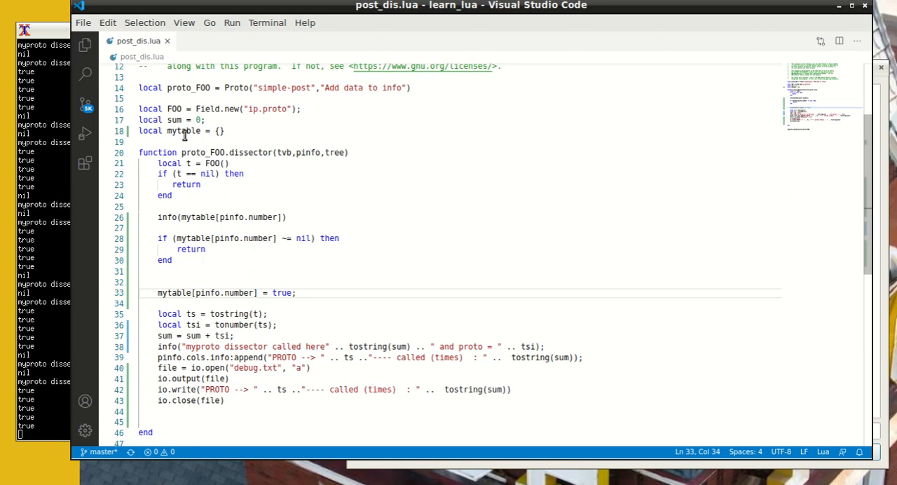
mouse_move(185, 266)
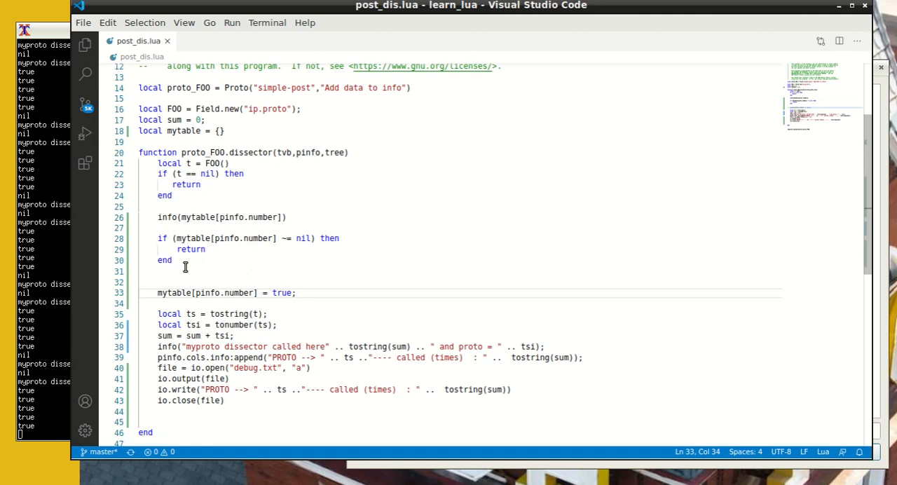
mouse_move(204, 218)
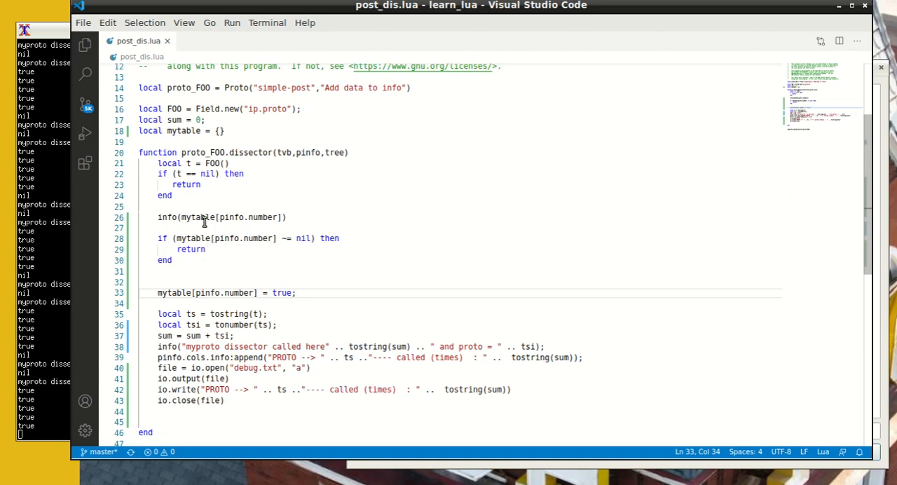
mouse_move(283, 243)
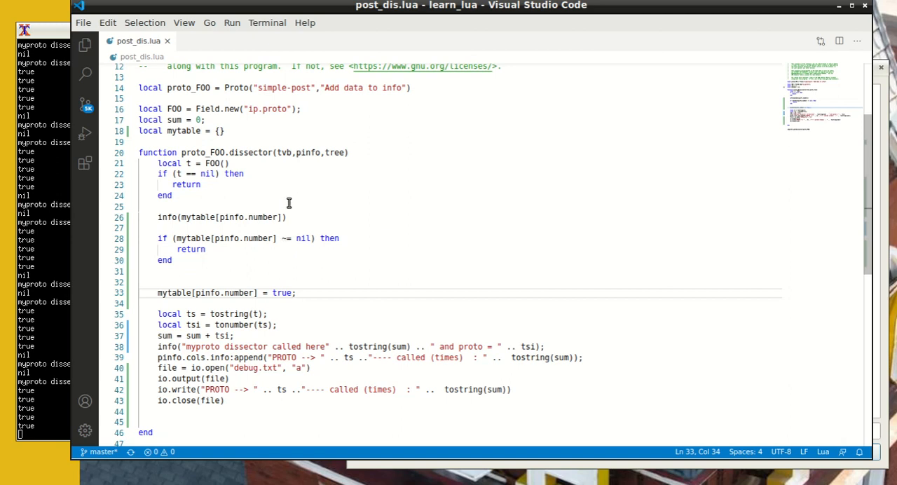
mouse_move(246, 258)
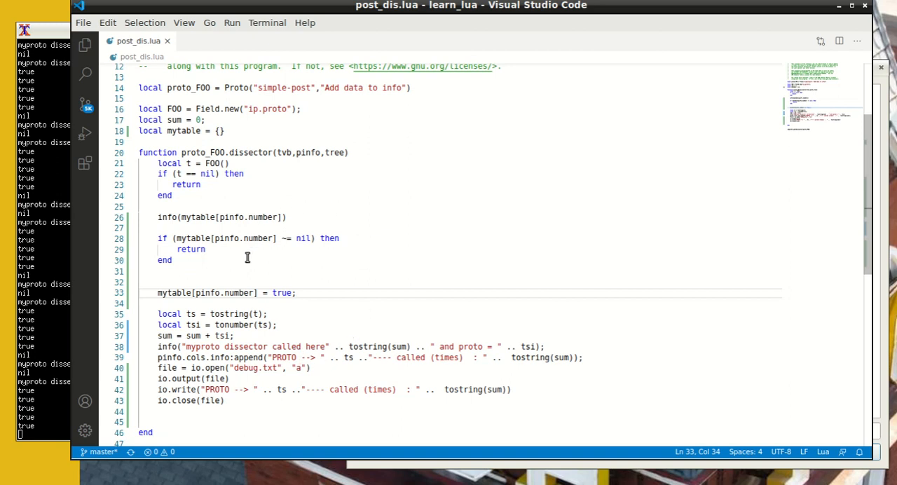
mouse_move(234, 238)
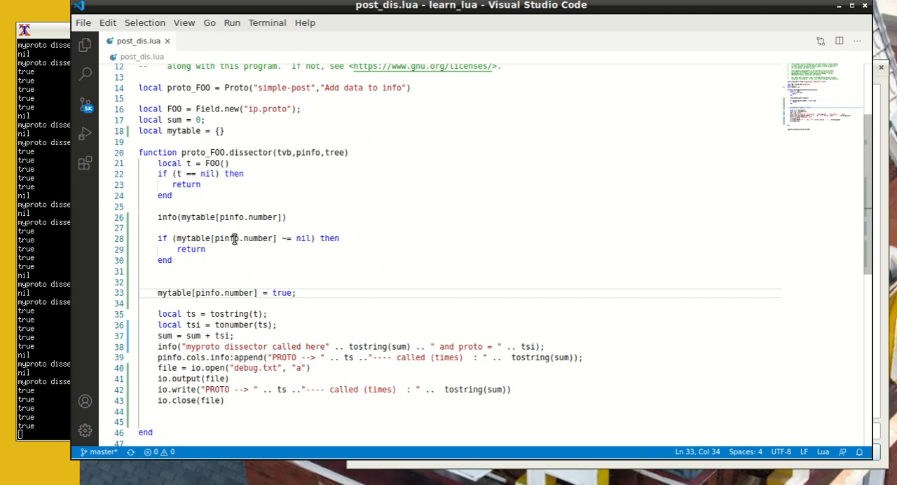
mouse_move(253, 225)
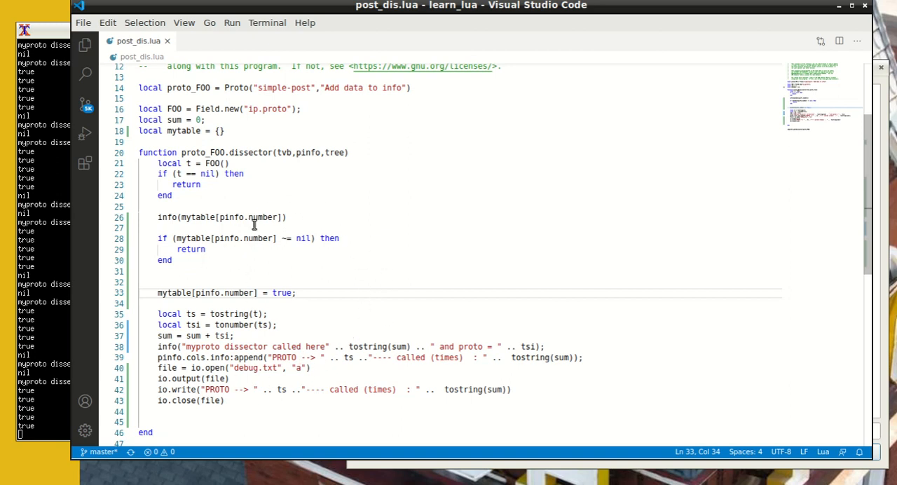
mouse_move(285, 398)
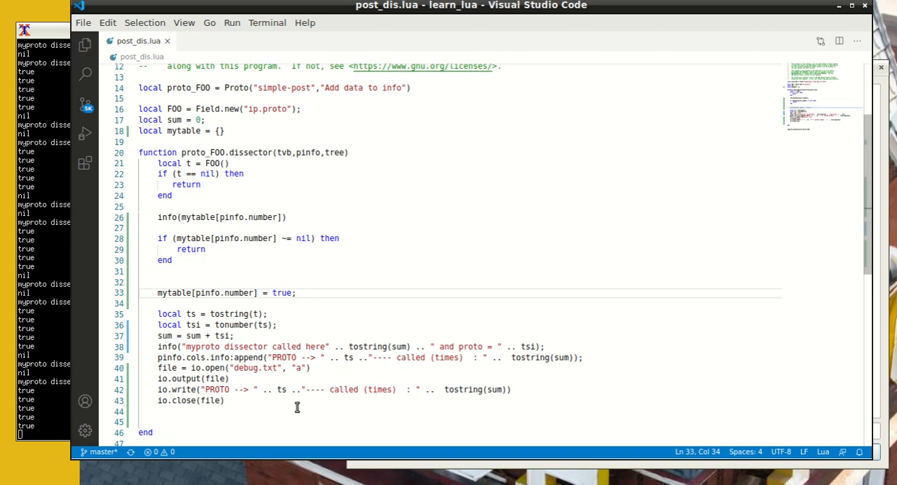
mouse_move(178, 286)
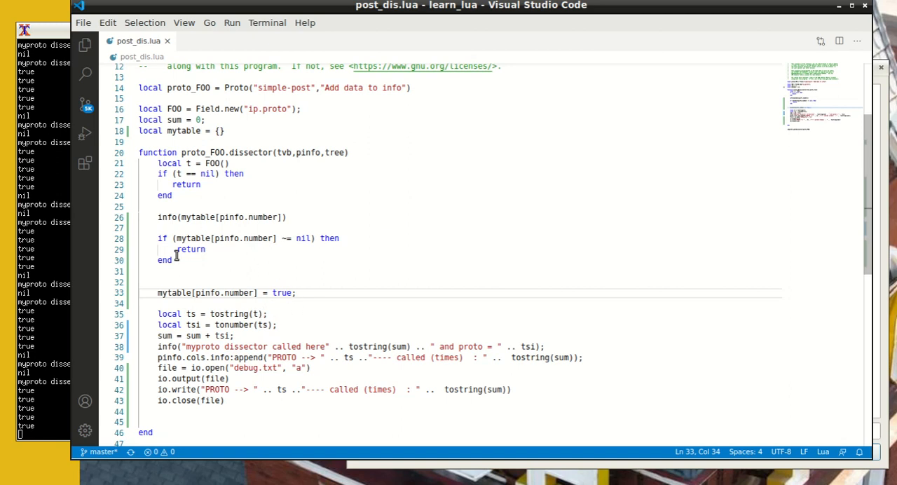
mouse_move(210, 238)
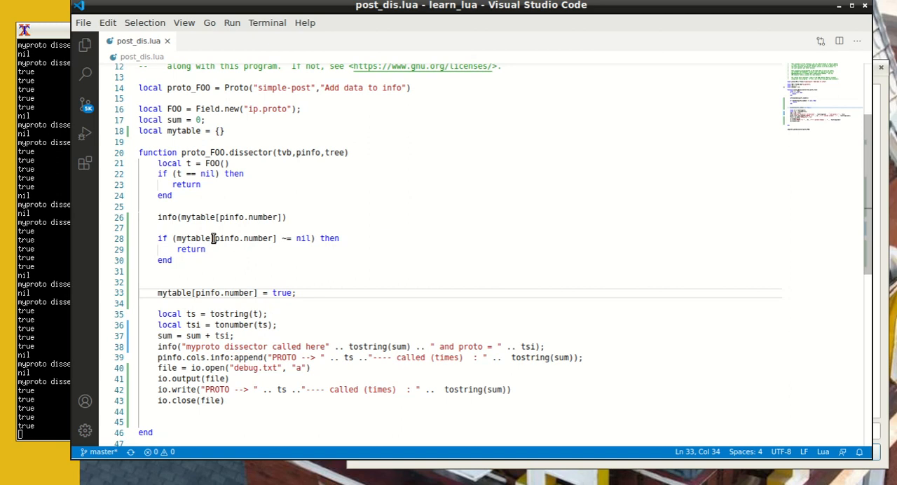
mouse_move(224, 306)
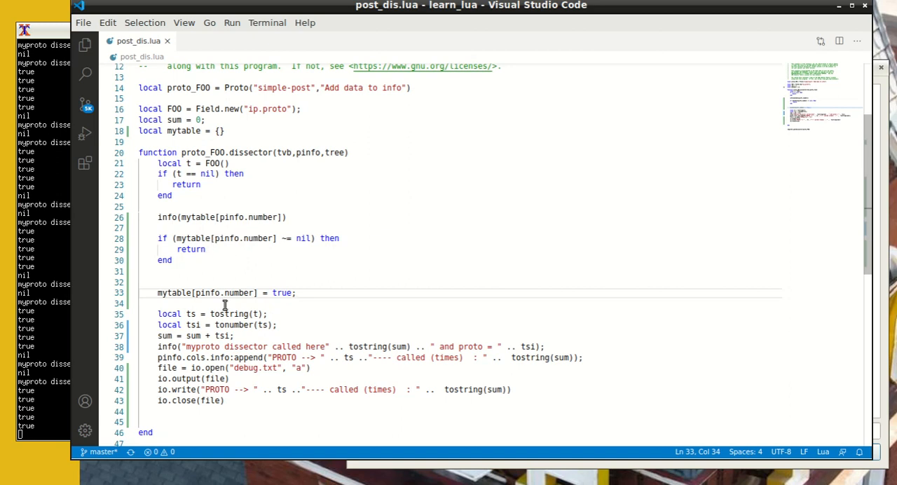
mouse_move(204, 280)
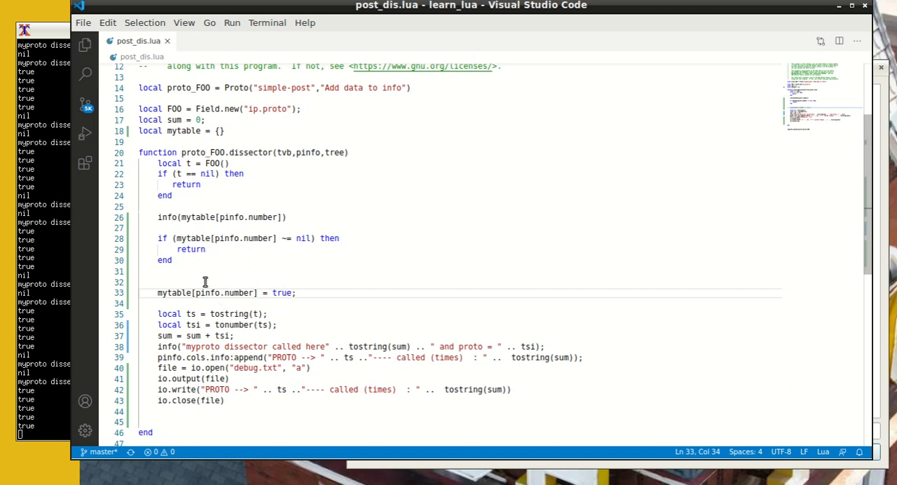
mouse_move(193, 279)
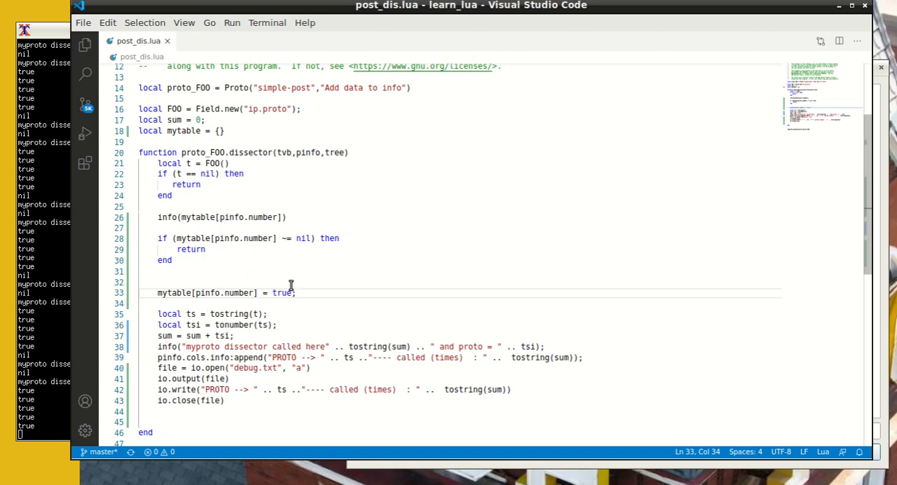
mouse_move(227, 300)
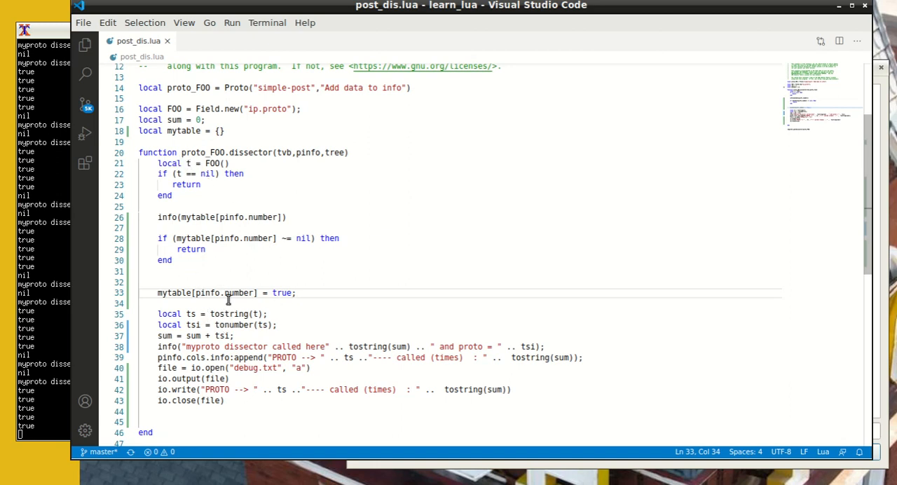
mouse_move(247, 325)
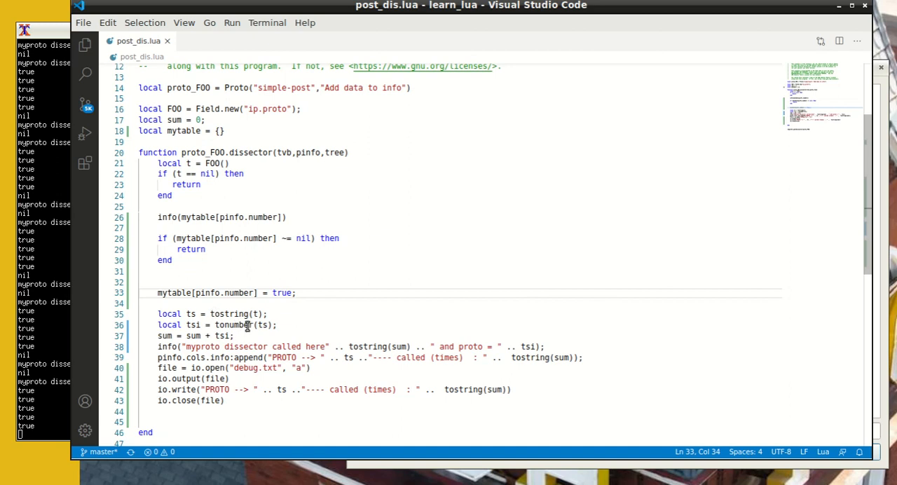
mouse_move(241, 346)
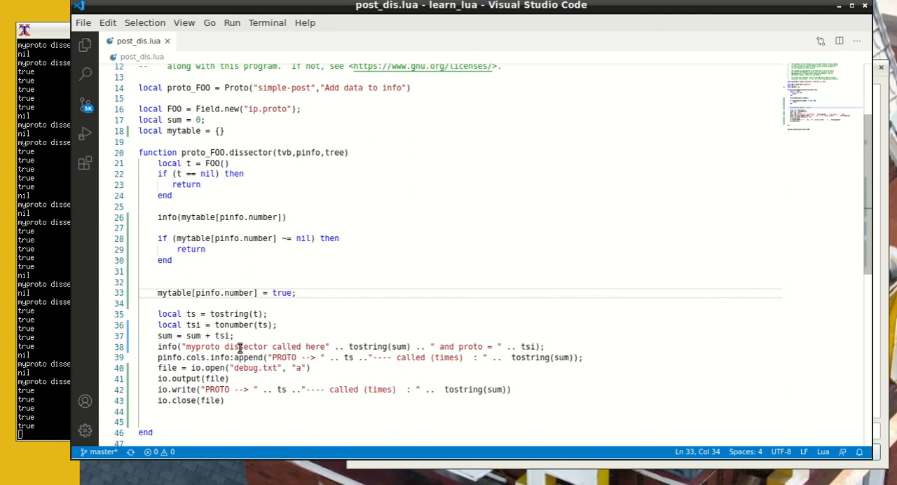
mouse_move(209, 358)
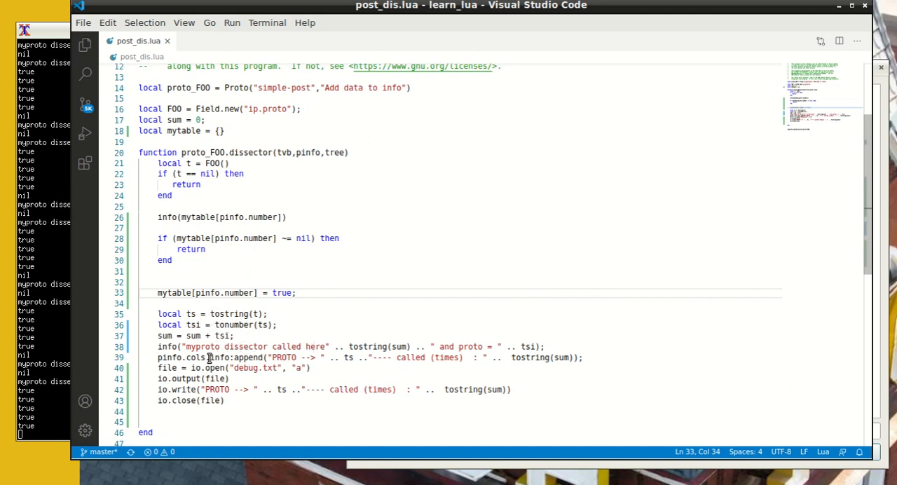
mouse_move(291, 352)
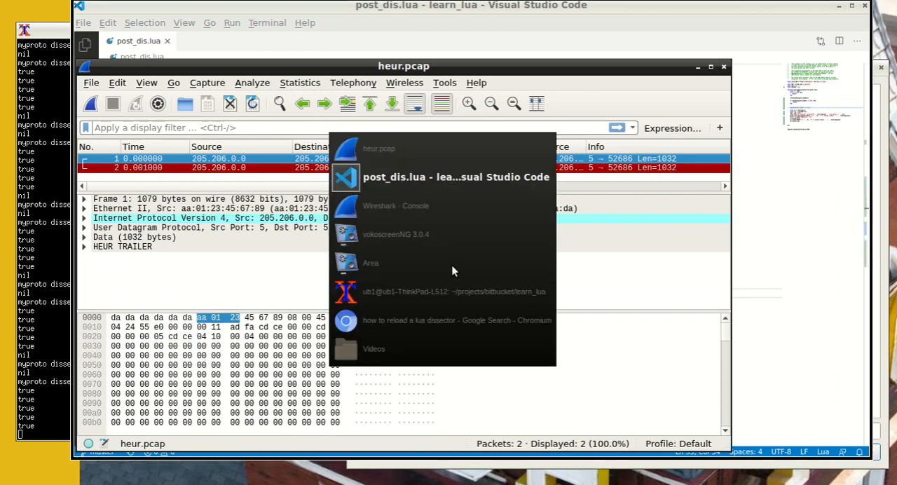
- Review the Wireshark Console log showing dissector calls 17 and 34 with nil then true lines
left_click(395, 205)
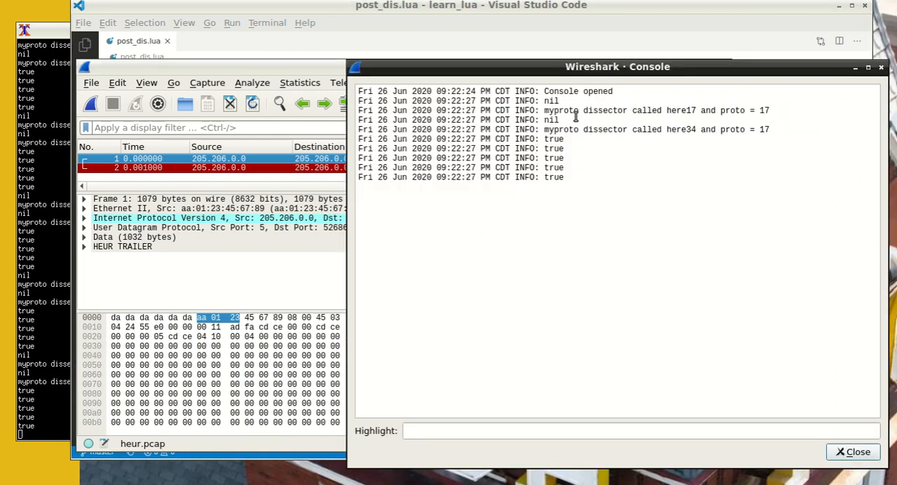
mouse_move(754, 129)
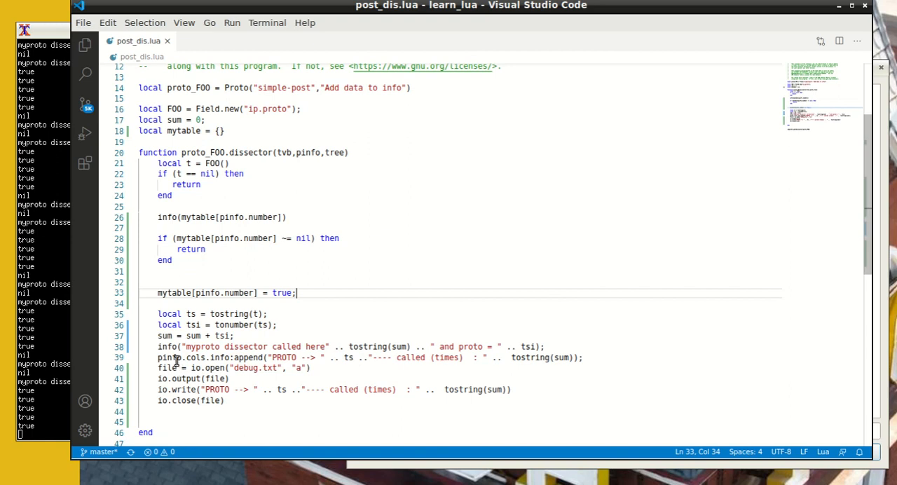
mouse_move(316, 346)
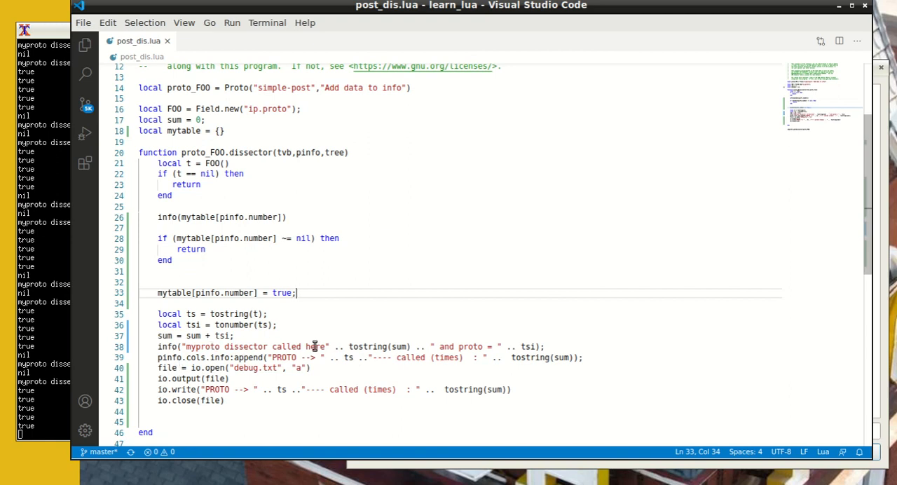
mouse_move(269, 346)
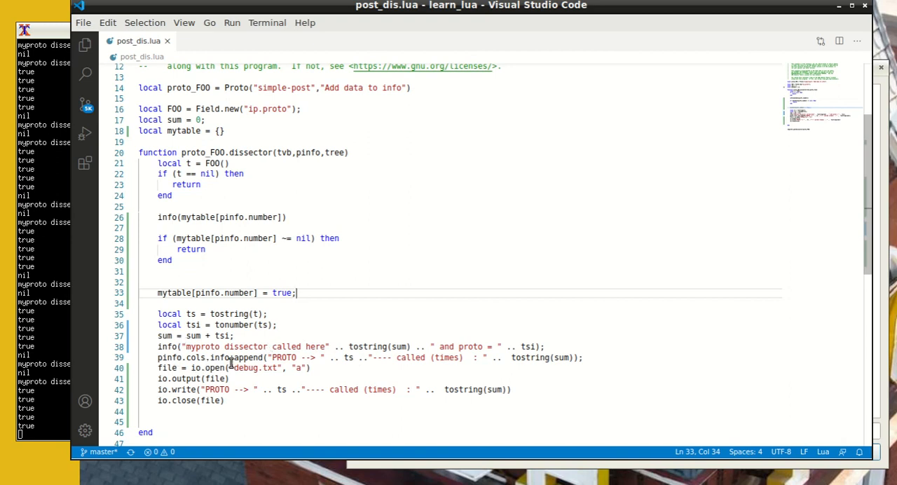
mouse_move(551, 375)
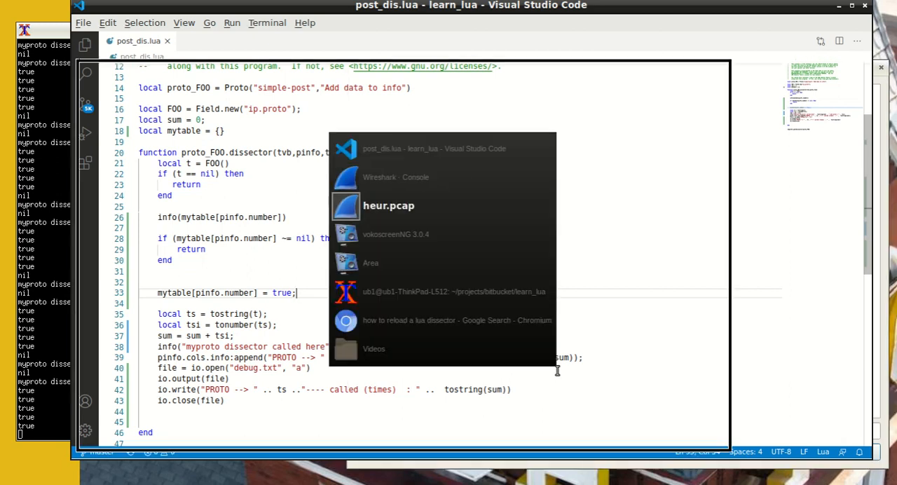
- Bring the heur.pcap capture forward showing frame 1's IP, UDP, 1032-byte data and HEUR trailer
left_click(388, 205)
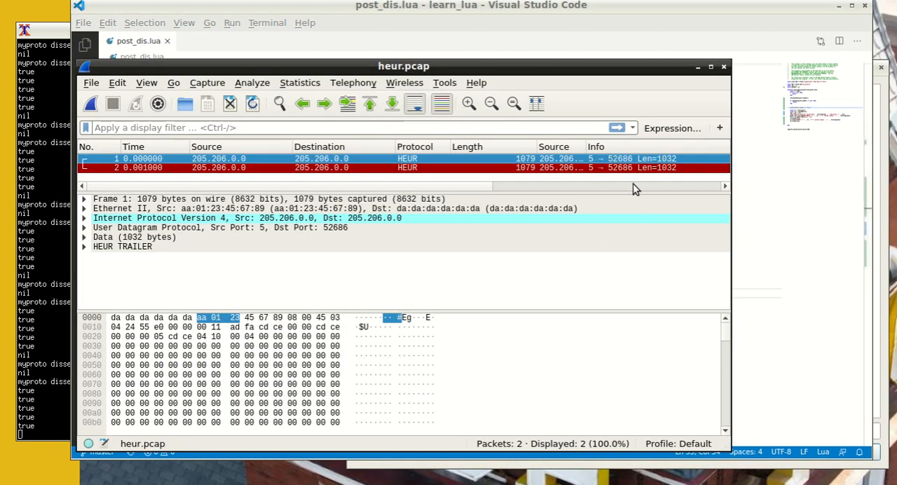
mouse_move(596, 154)
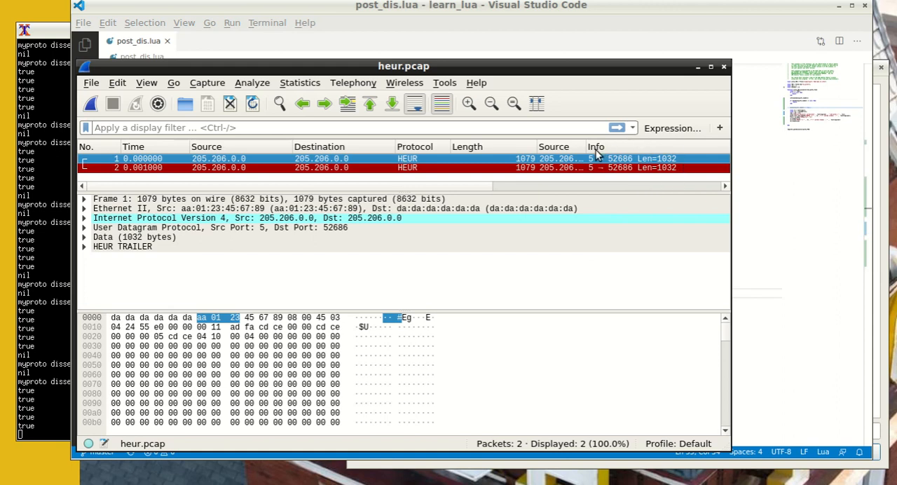
mouse_move(592, 151)
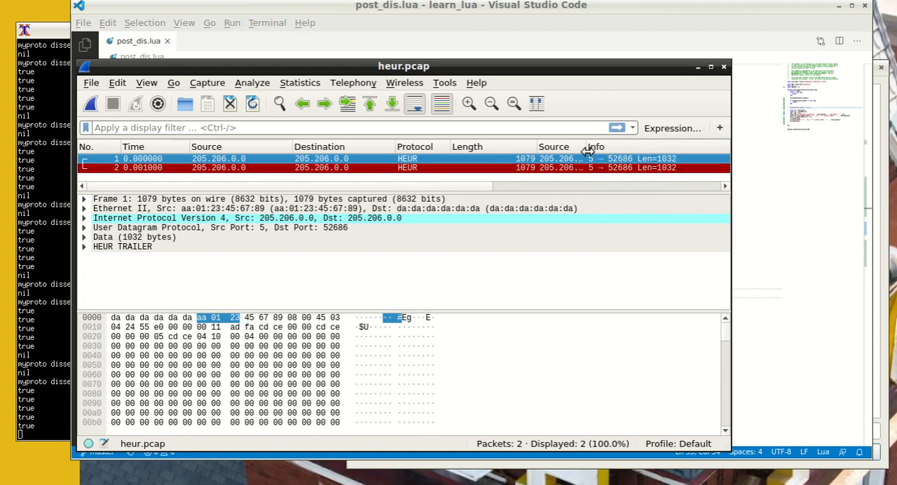
mouse_move(611, 146)
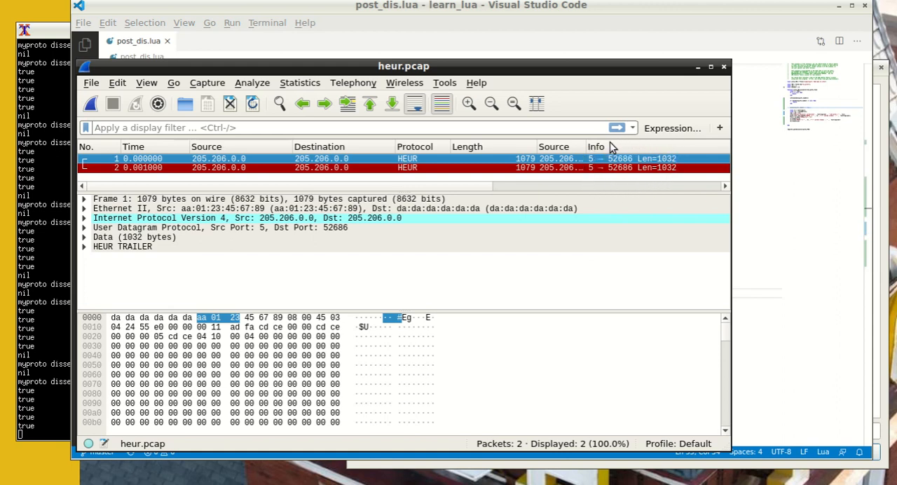
mouse_move(608, 146)
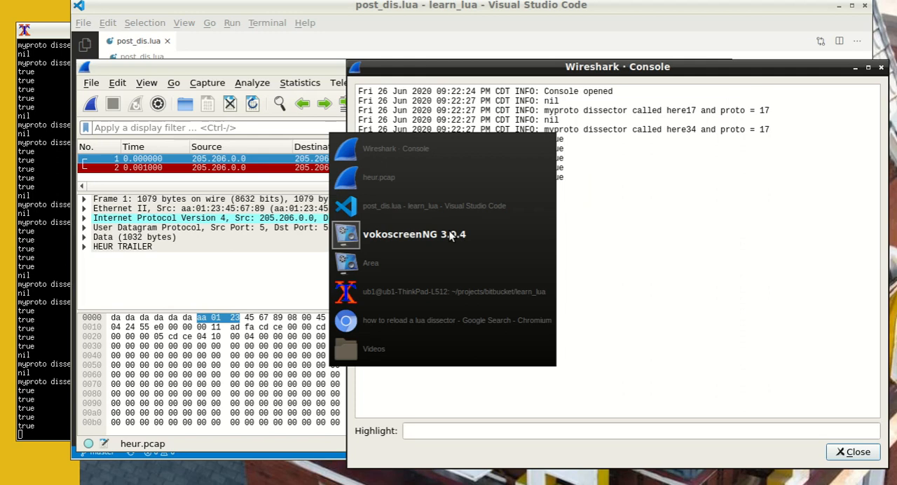
mouse_move(451, 235)
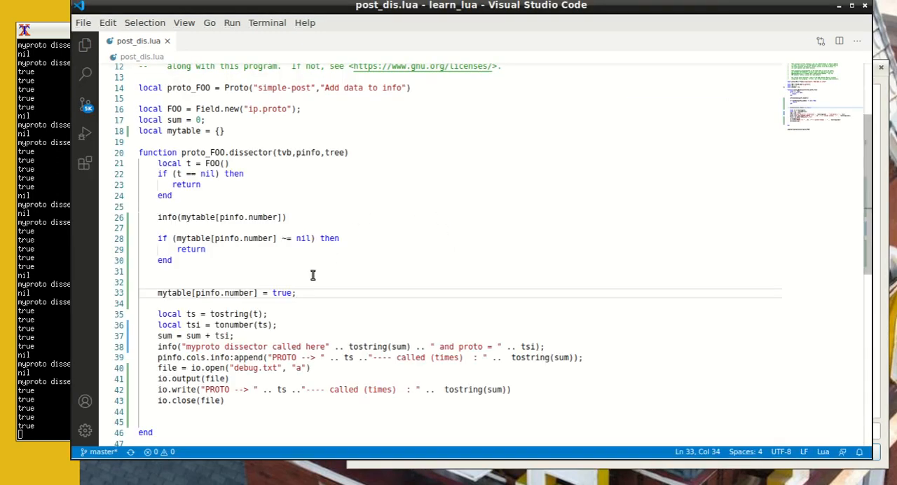
mouse_move(202, 303)
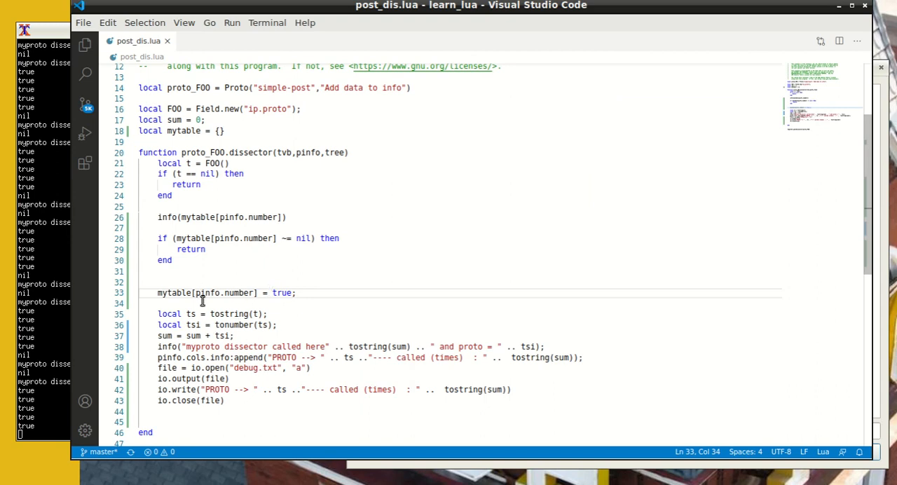
mouse_move(278, 291)
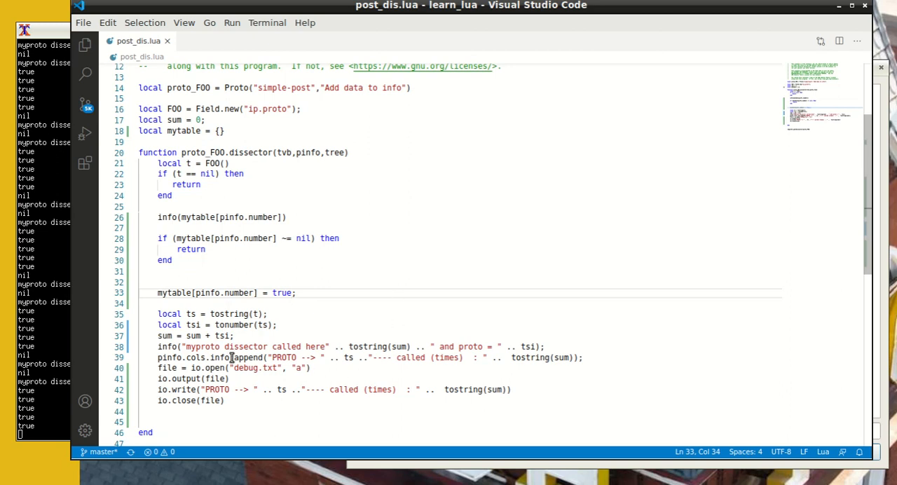
mouse_move(294, 390)
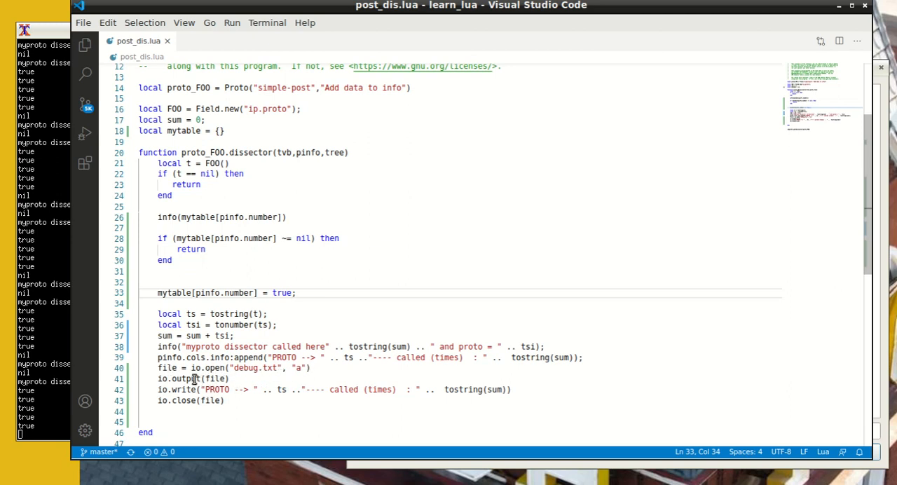
mouse_move(237, 389)
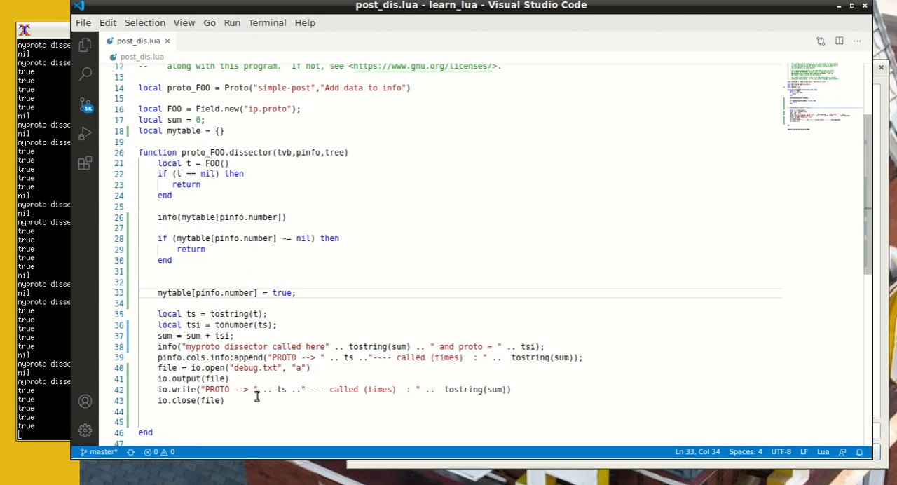
mouse_move(280, 378)
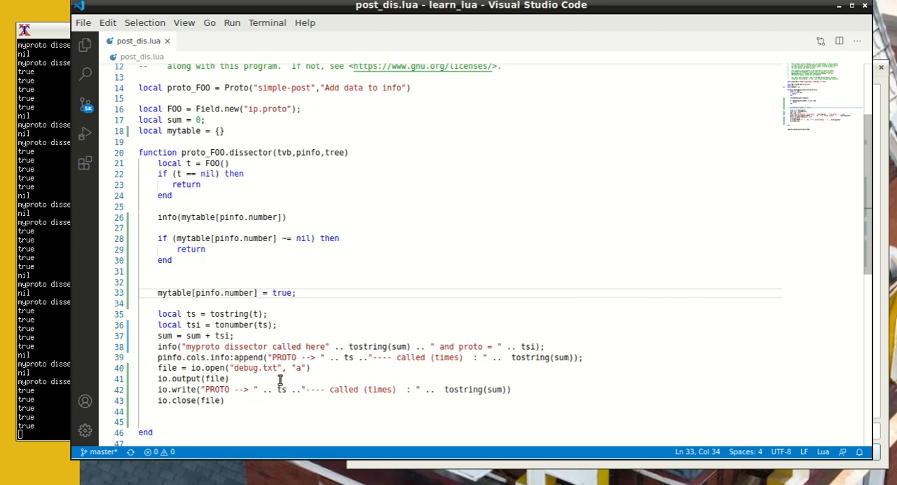
mouse_move(293, 377)
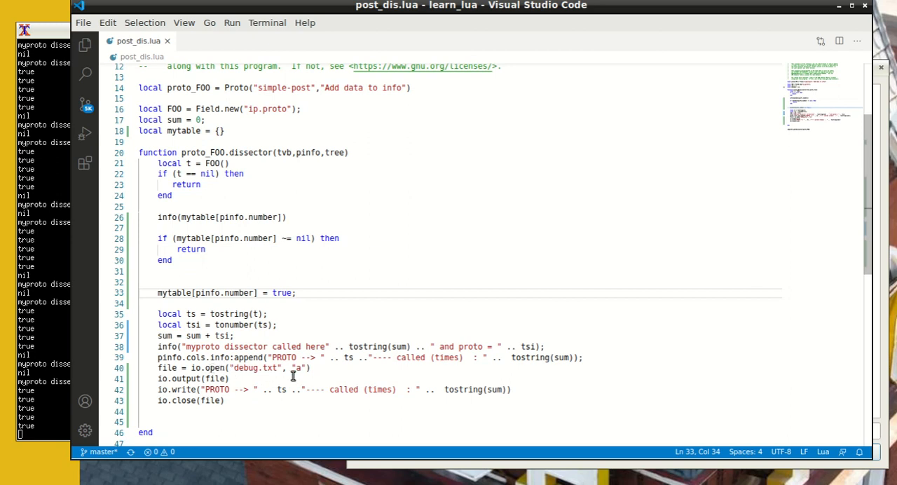
mouse_move(325, 383)
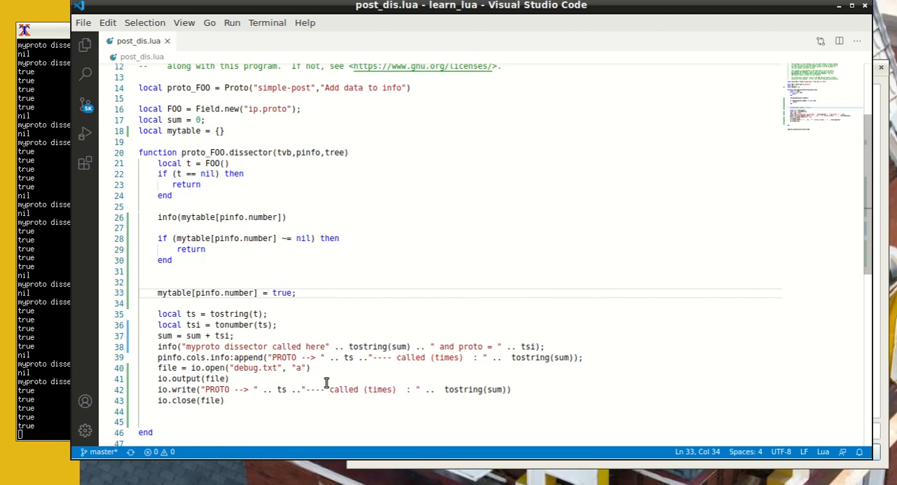
scroll("down", 3)
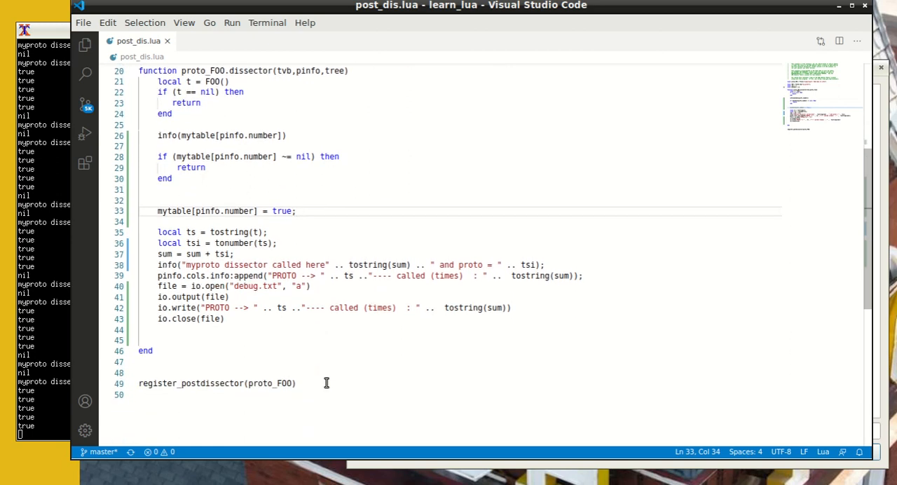
scroll("up", 3)
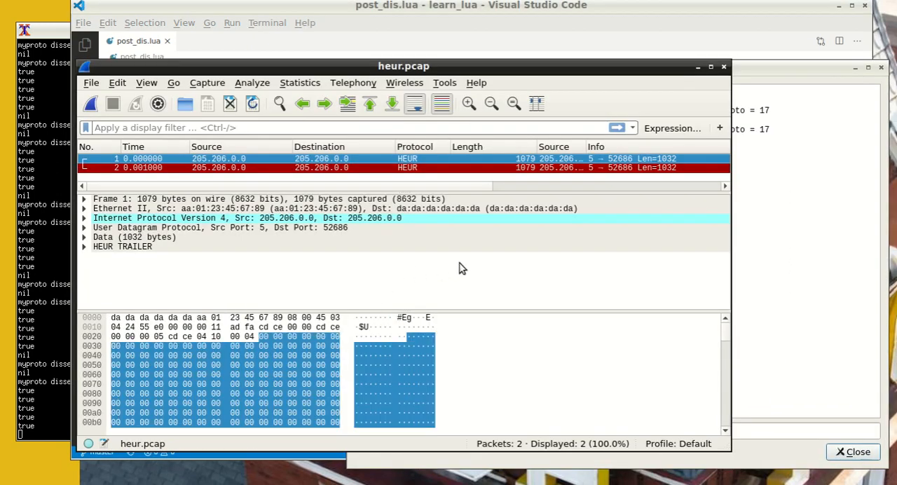
mouse_move(371, 208)
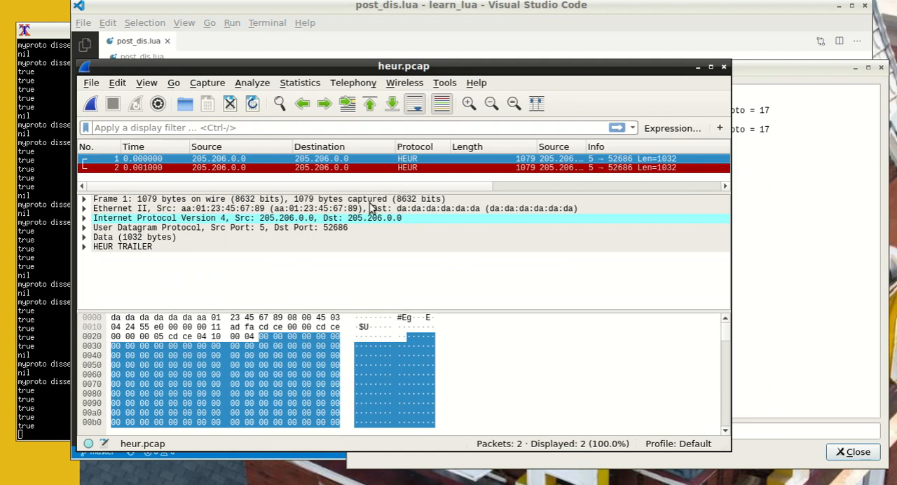
mouse_move(98, 95)
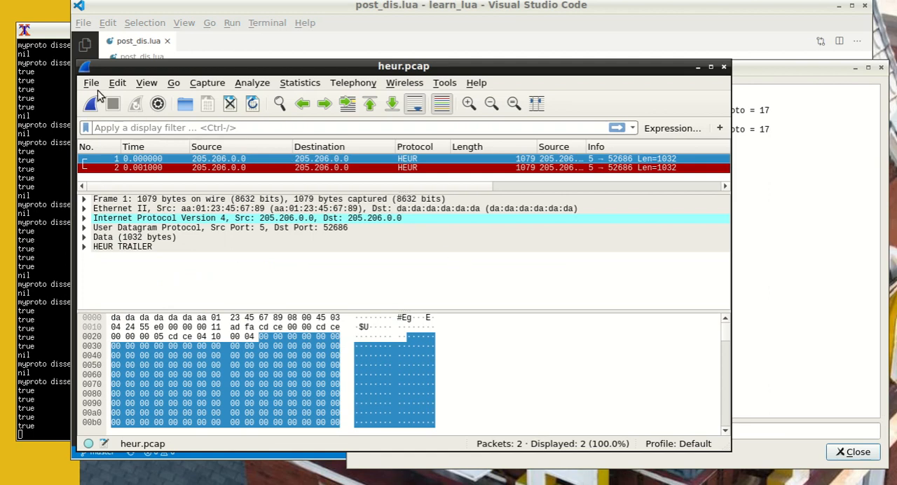
- Close the heur.pcap capture via File > Close, returning to the welcome screen
left_click(91, 83)
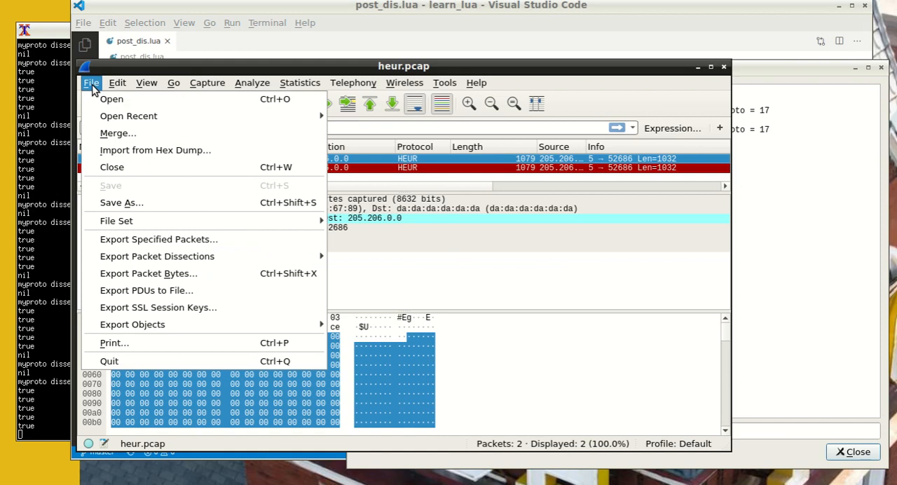
left_click(112, 166)
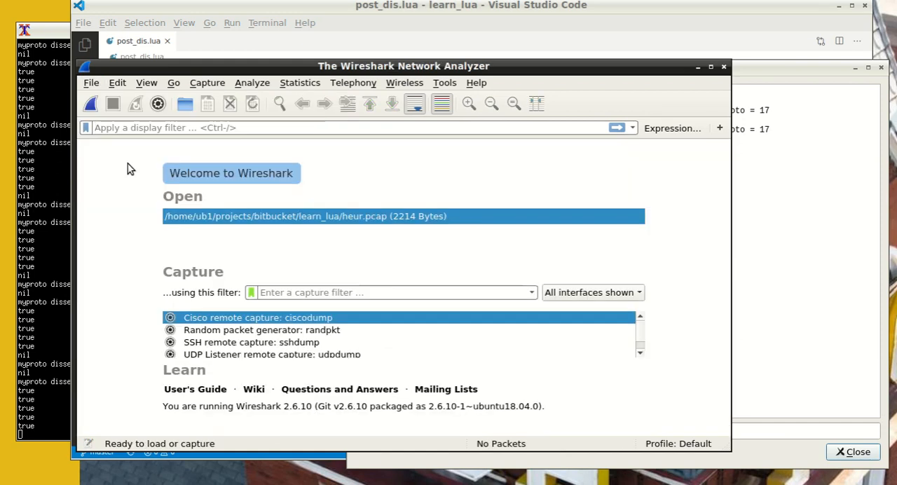
mouse_move(258, 87)
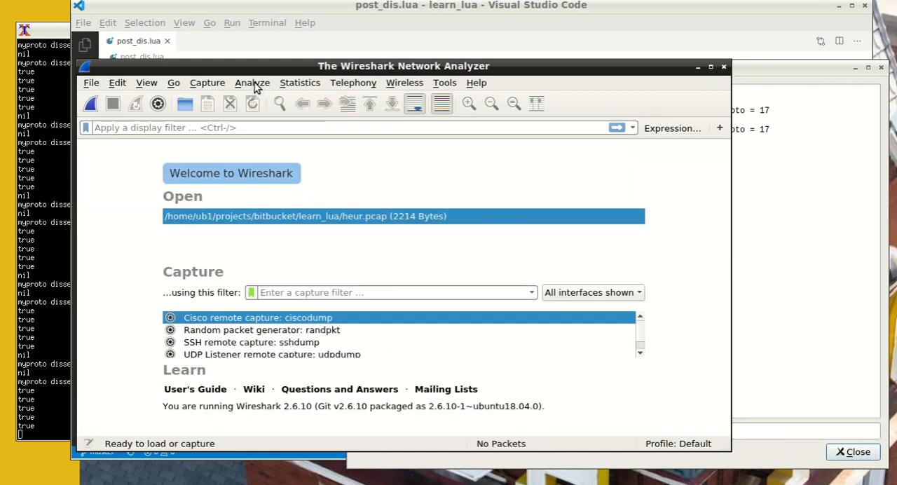
left_click(252, 83)
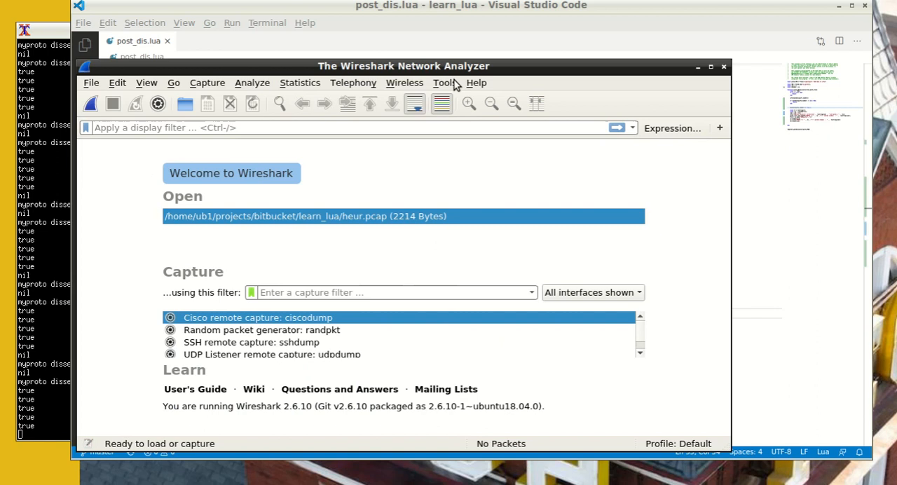
- Start the Lua Console from the Tools > Lua menu
left_click(446, 83)
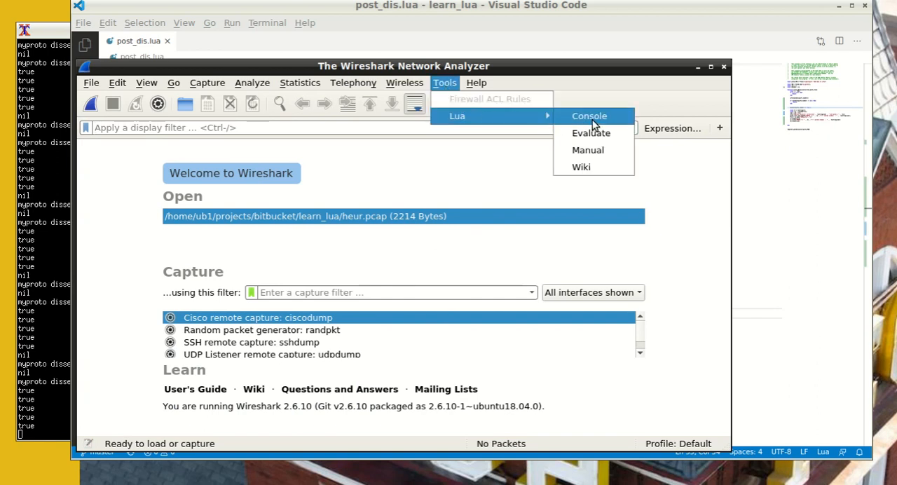
left_click(589, 115)
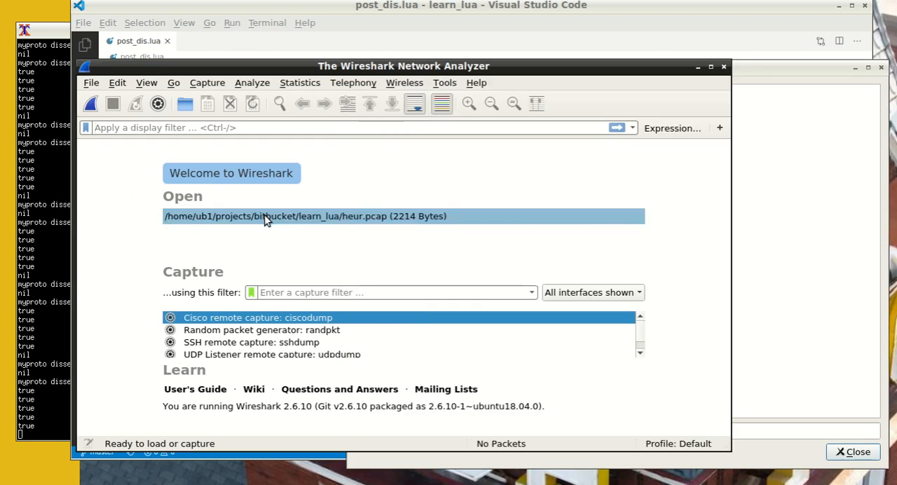
- Reopen heur.pcap from the recent files so the Lua console logs dissector calls 17 and 34
double_click(306, 216)
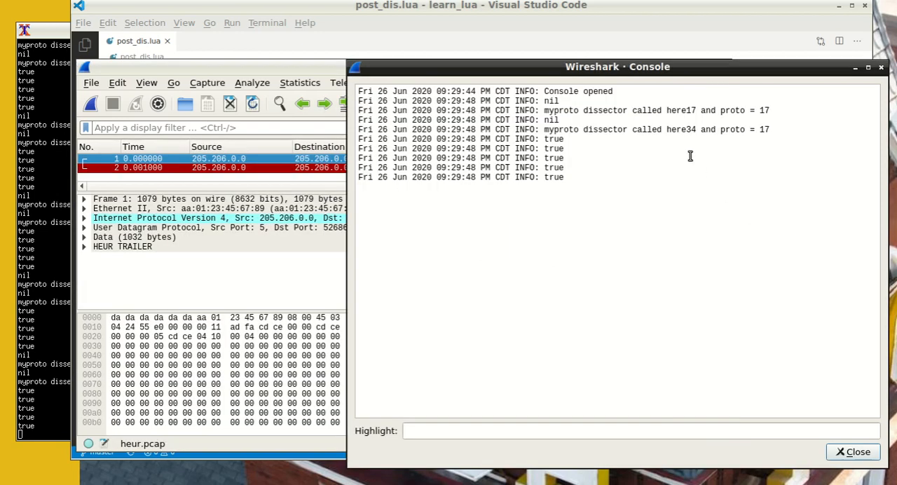
mouse_move(580, 123)
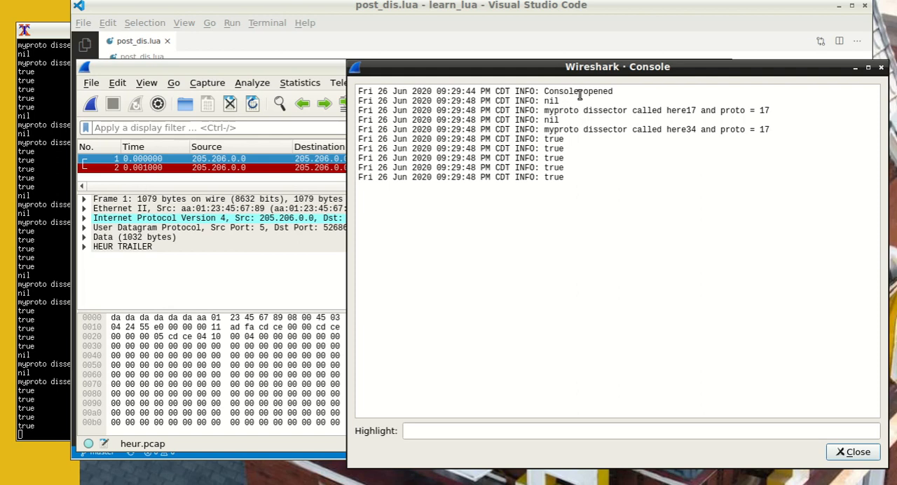
mouse_move(564, 140)
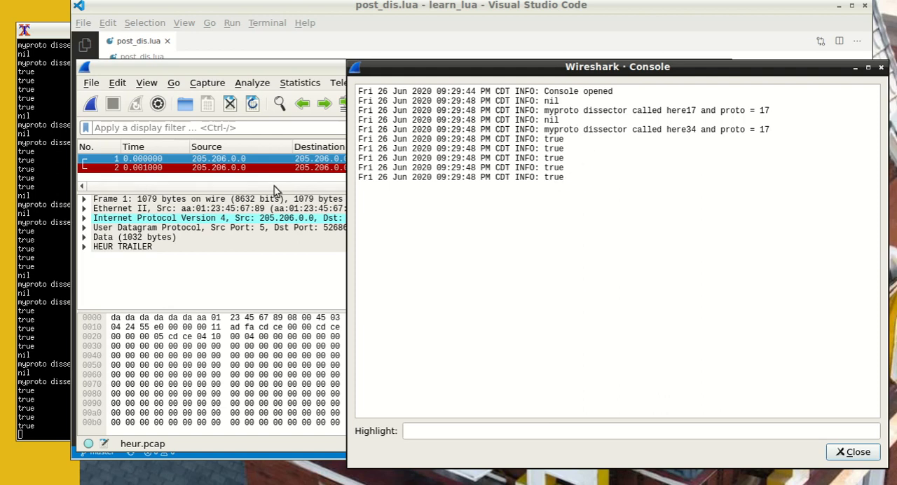
mouse_move(597, 154)
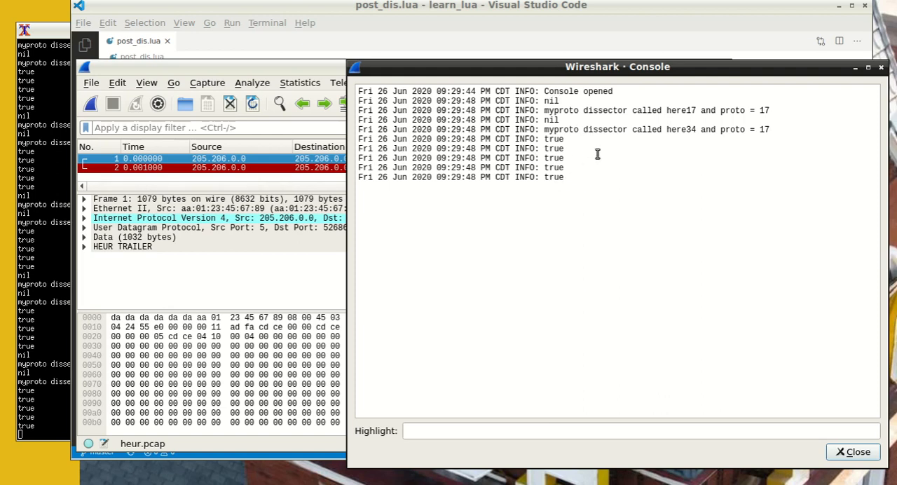
mouse_move(530, 148)
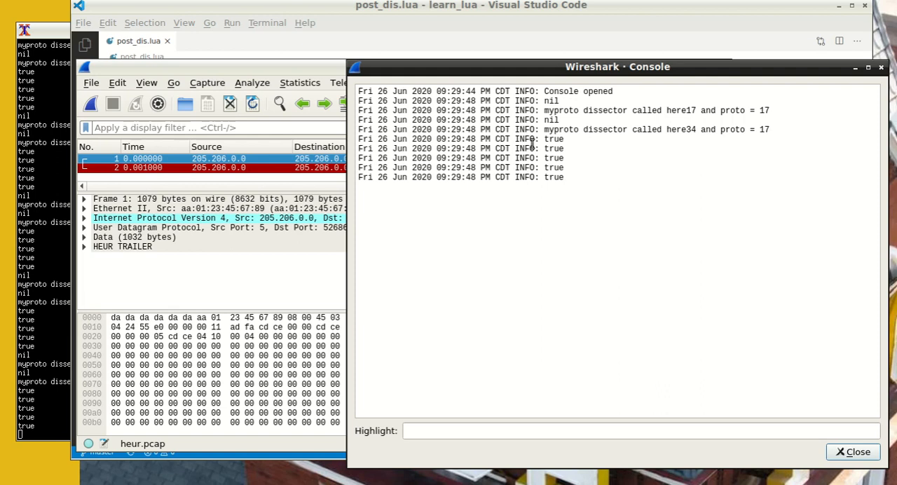
mouse_move(559, 106)
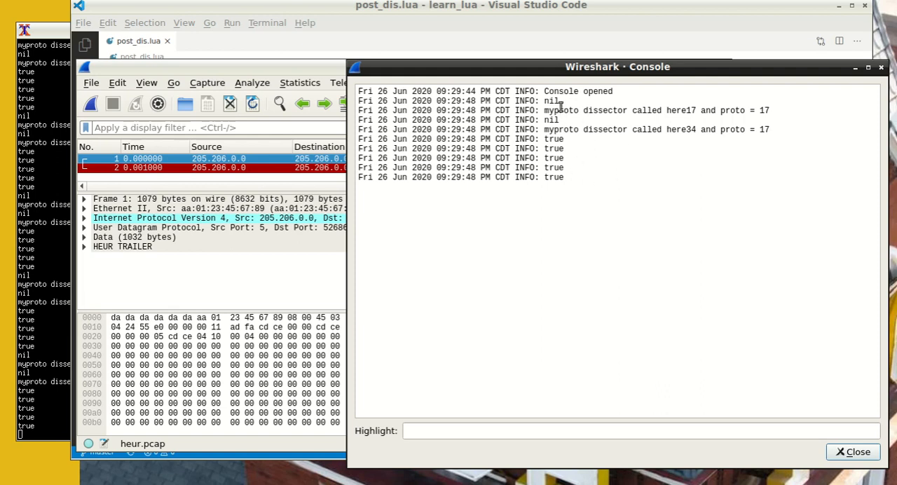
mouse_move(410, 53)
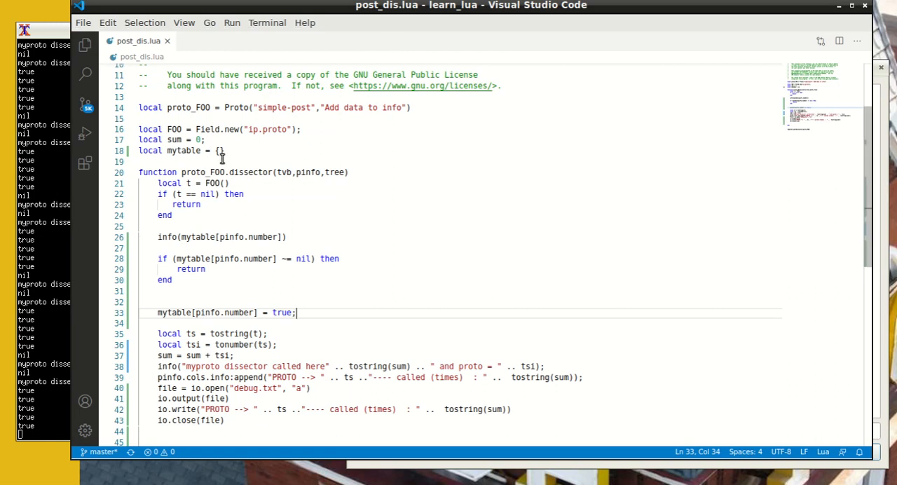
mouse_move(246, 328)
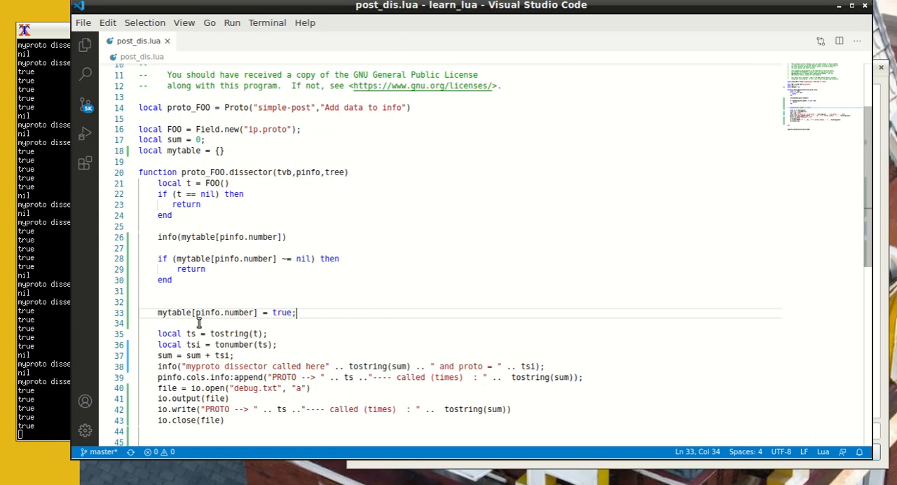
mouse_move(310, 323)
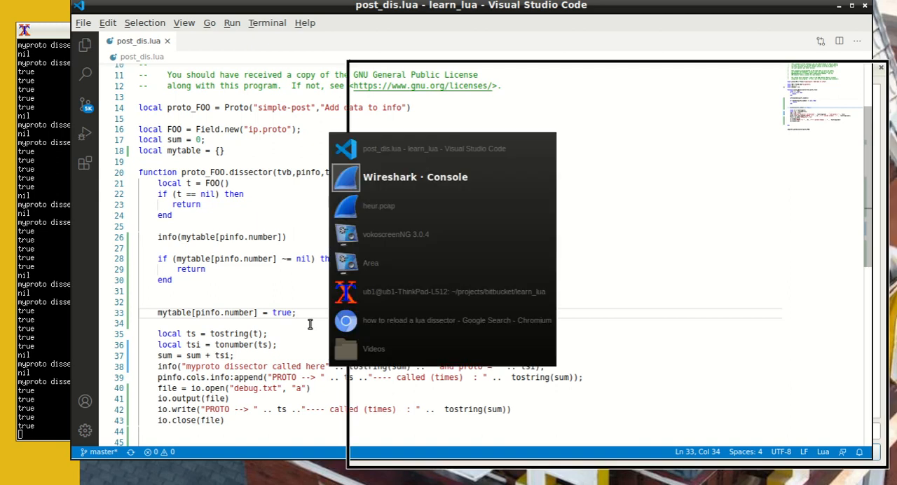
- Look over the two-packet heur.pcap capture, then close its window to reveal post_dis.lua
left_click(379, 205)
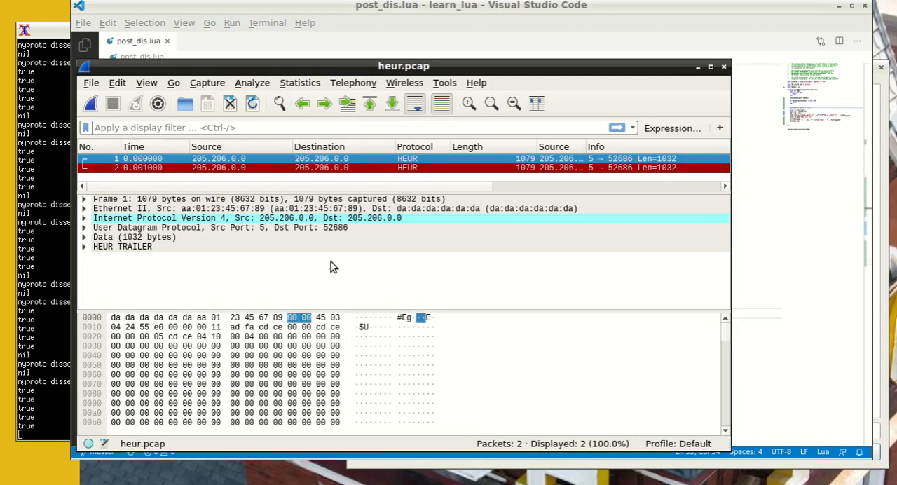
mouse_move(185, 253)
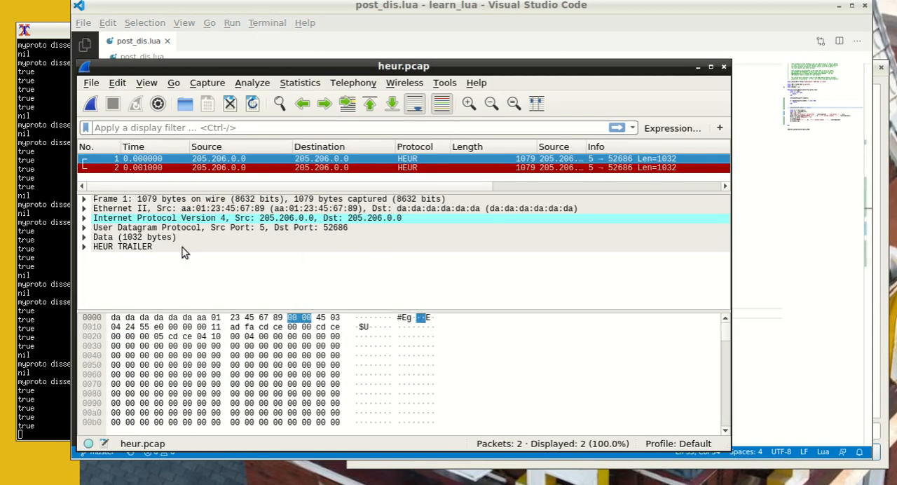
mouse_move(600, 180)
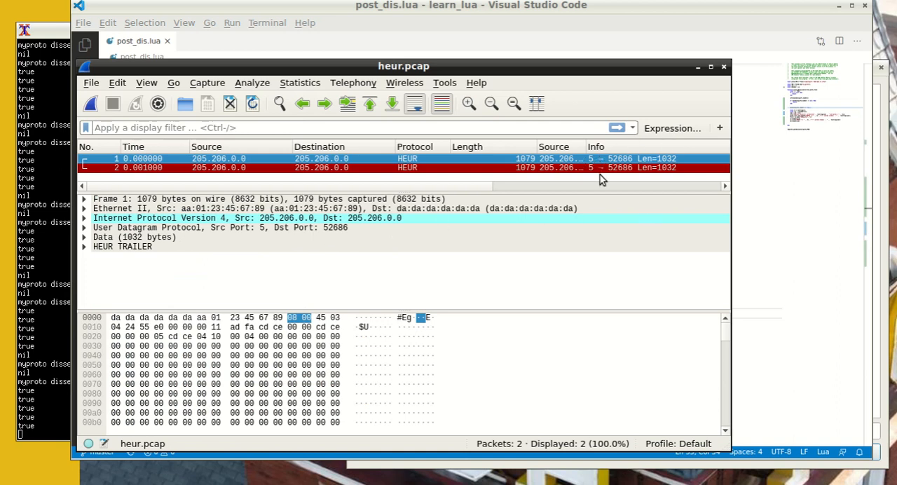
mouse_move(404, 255)
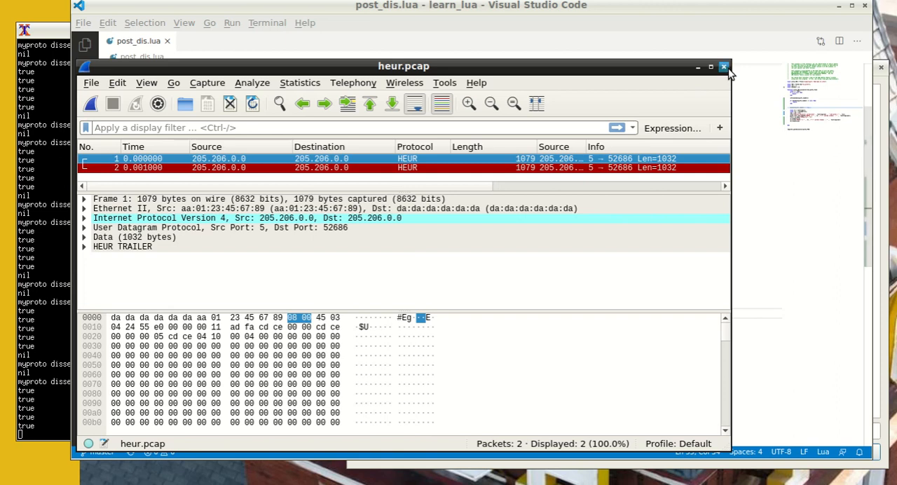
left_click(723, 66)
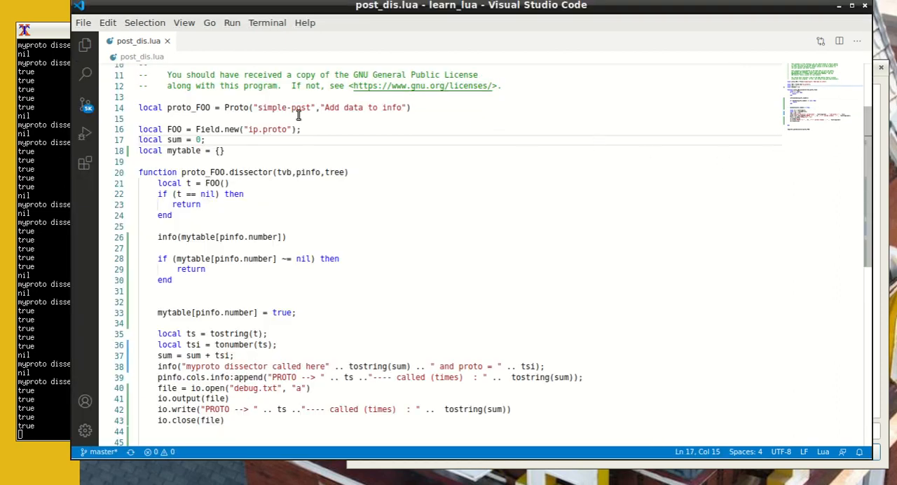
- Open debug.txt from the learn_lua folder in a second editor tab
left_click(83, 22)
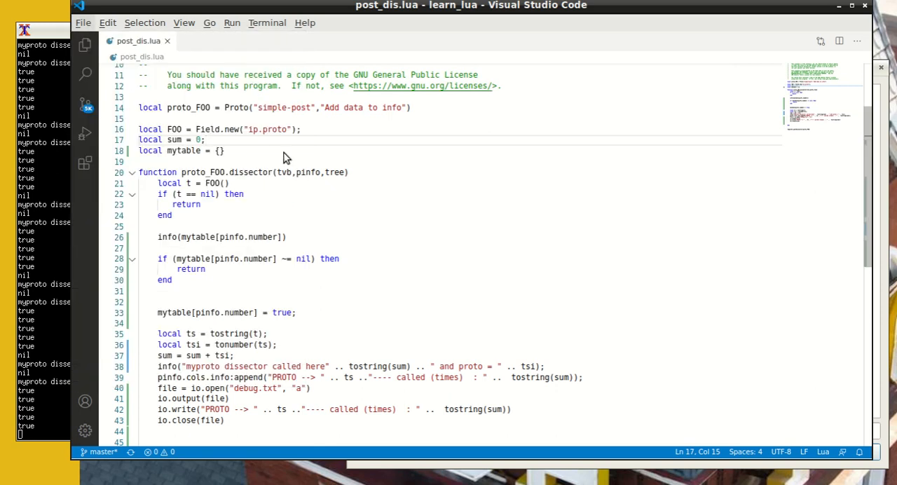
mouse_move(339, 169)
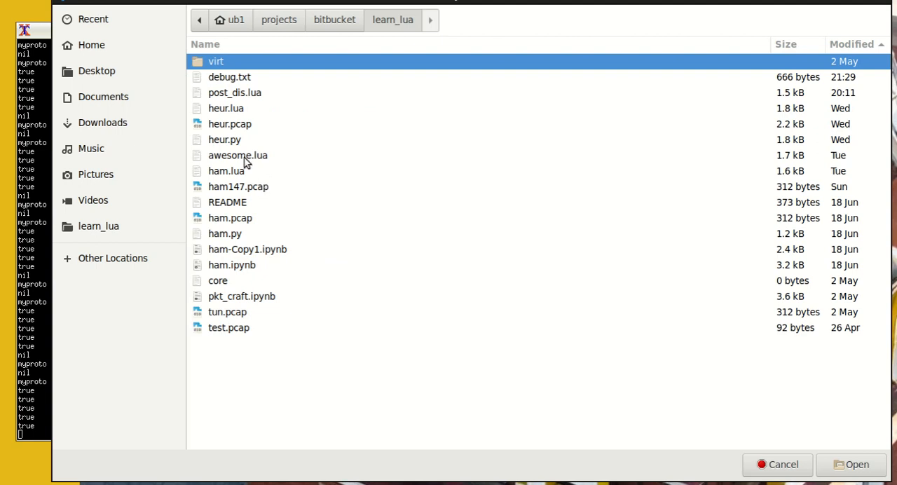
double_click(230, 77)
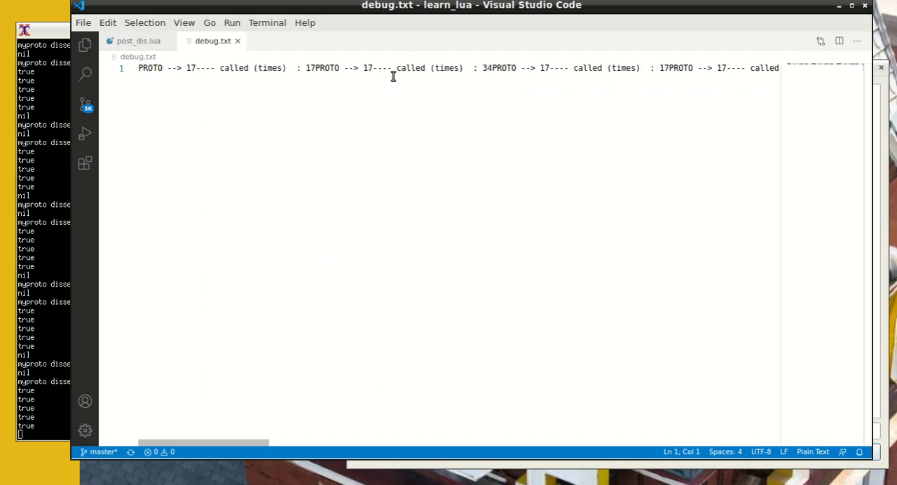
mouse_move(432, 83)
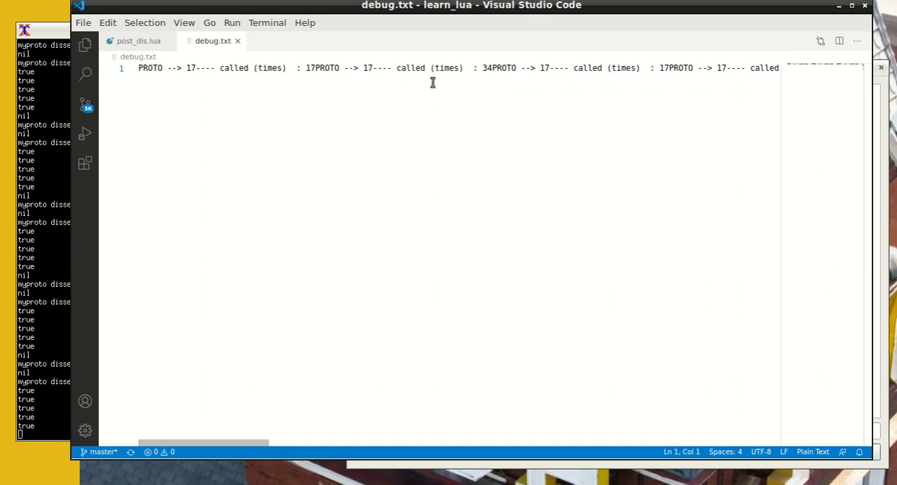
mouse_move(307, 70)
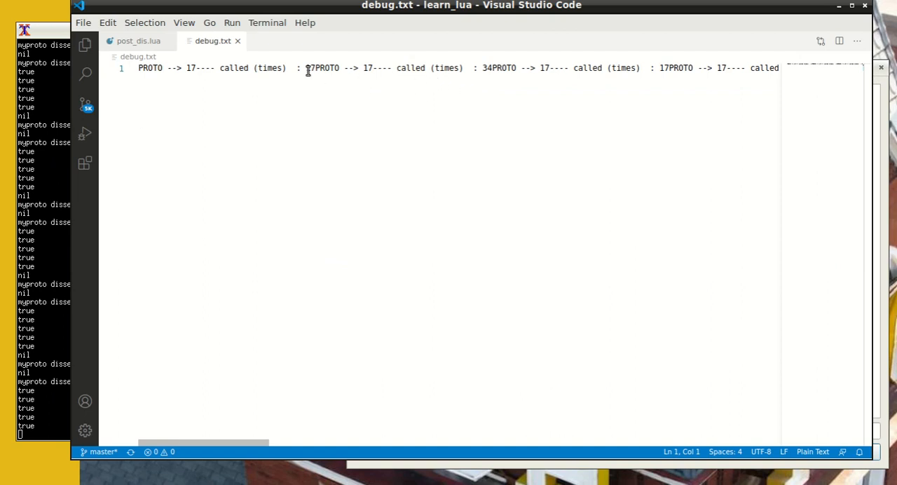
- Split debug.txt's PROTO entries onto separate lines, remove leftover text, and save it
left_click(317, 67)
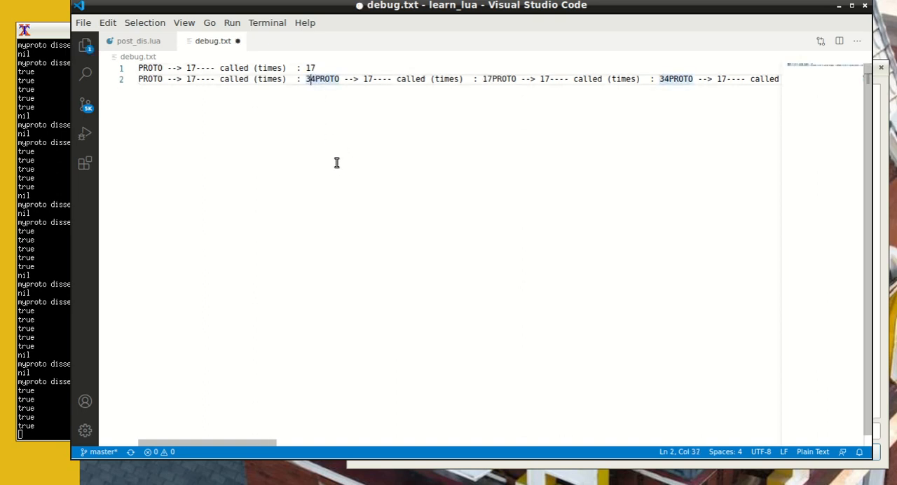
key("Return")
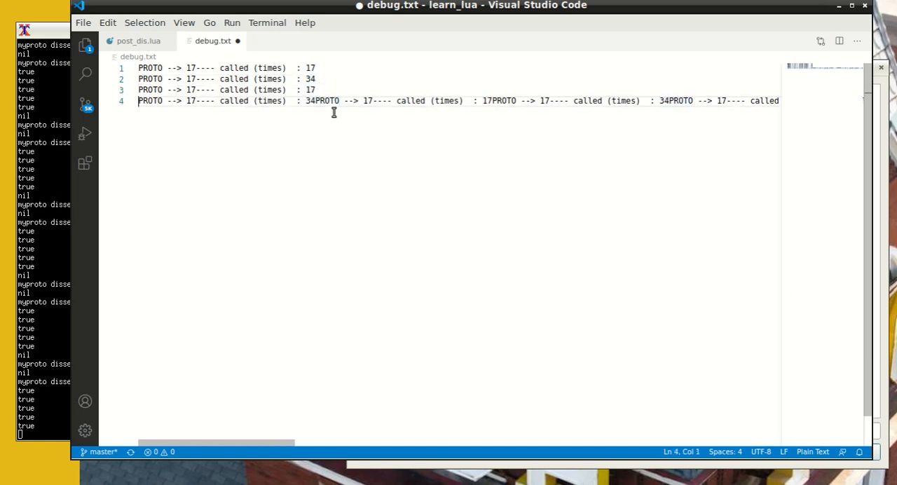
mouse_move(320, 101)
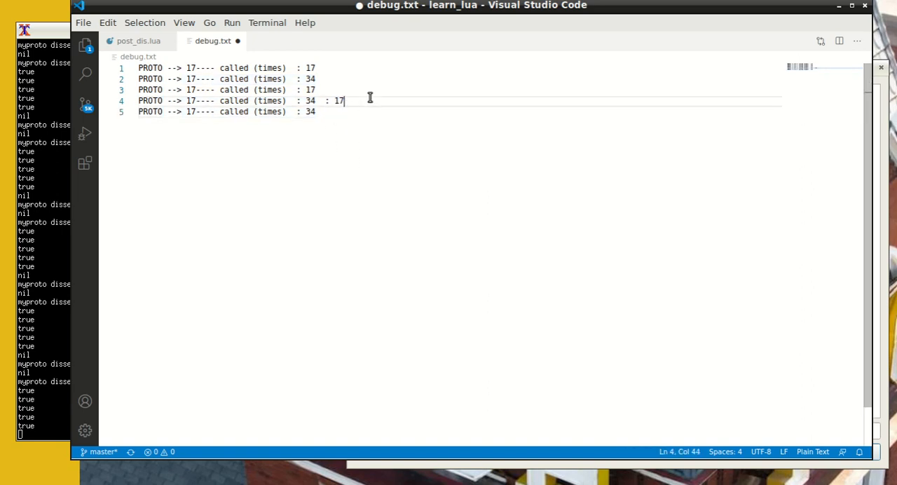
key("BackSpace")
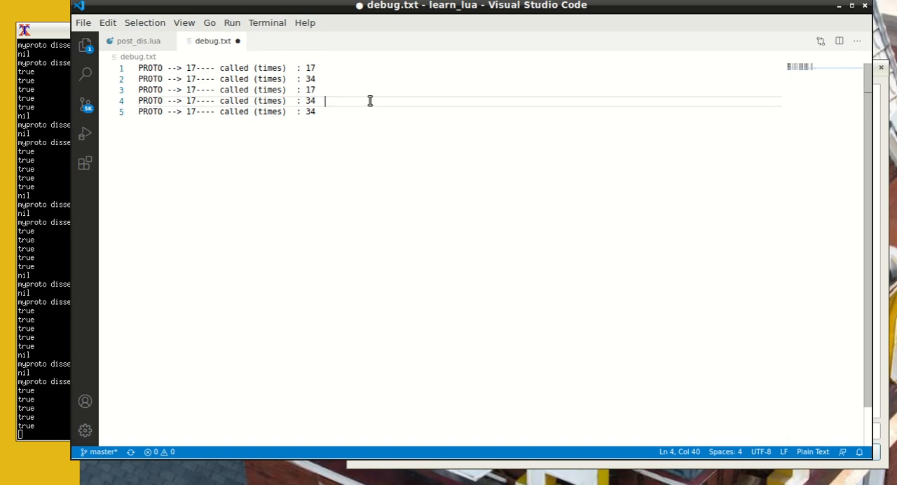
key("ctrl+s")
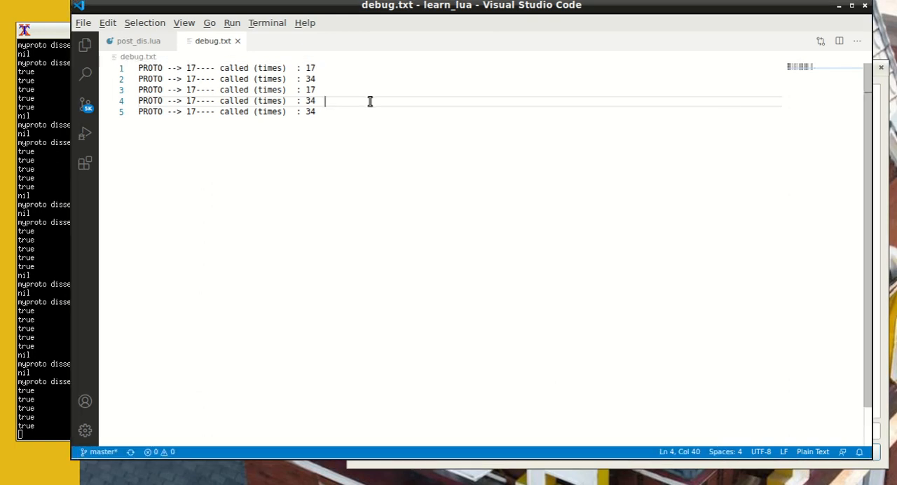
- Bring post_dis.lua back to the front and scroll through its sum initialisation and dissector logging code
left_click(138, 40)
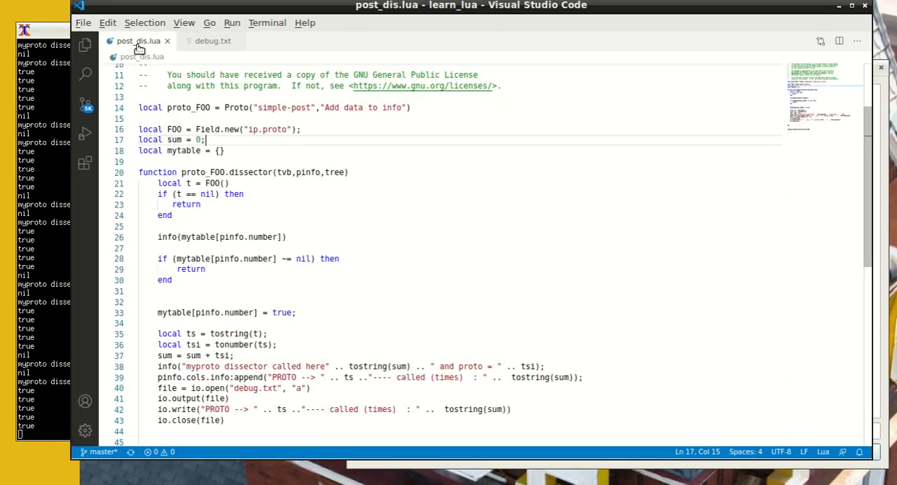
scroll("up", 3)
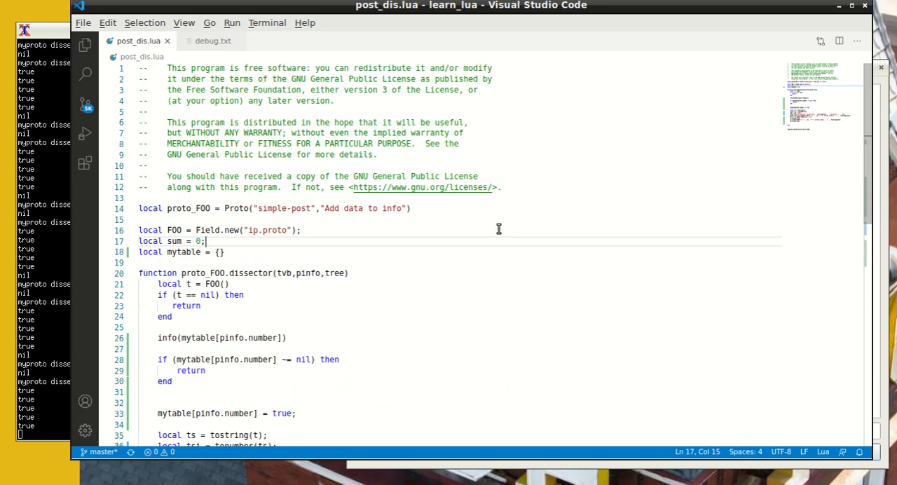
scroll("down", 3)
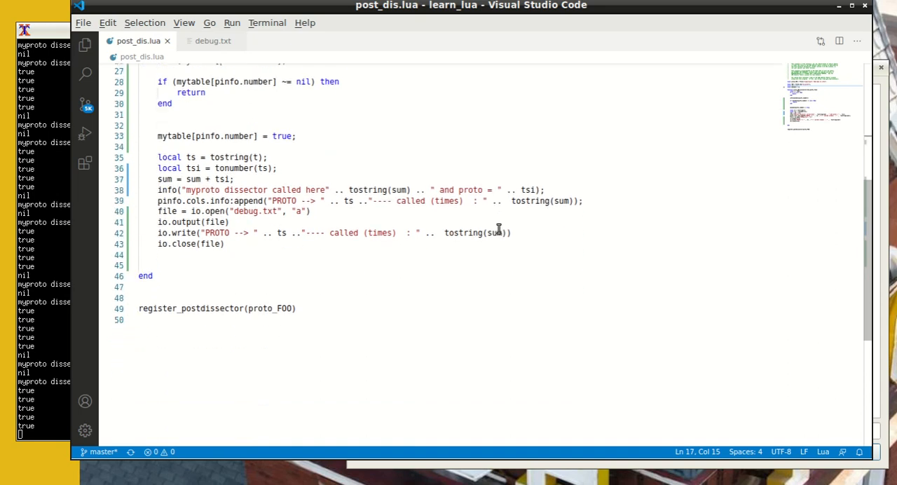
scroll("up", 3)
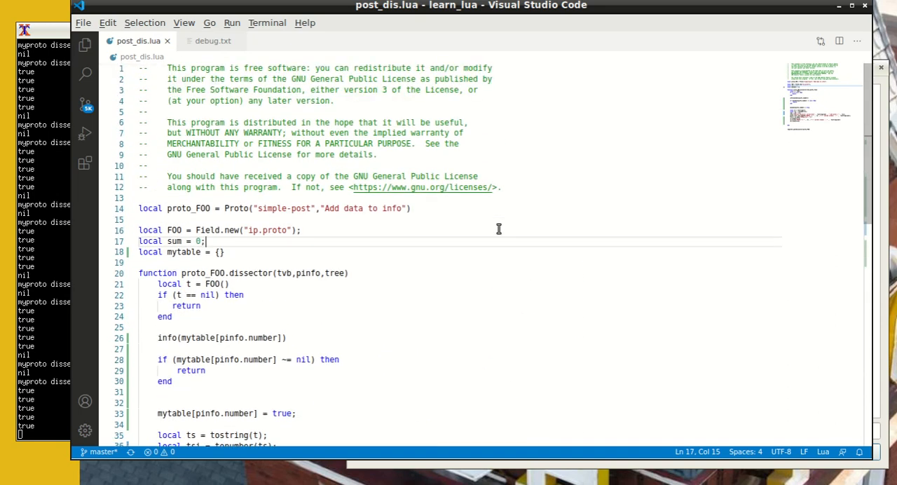
scroll("down", 3)
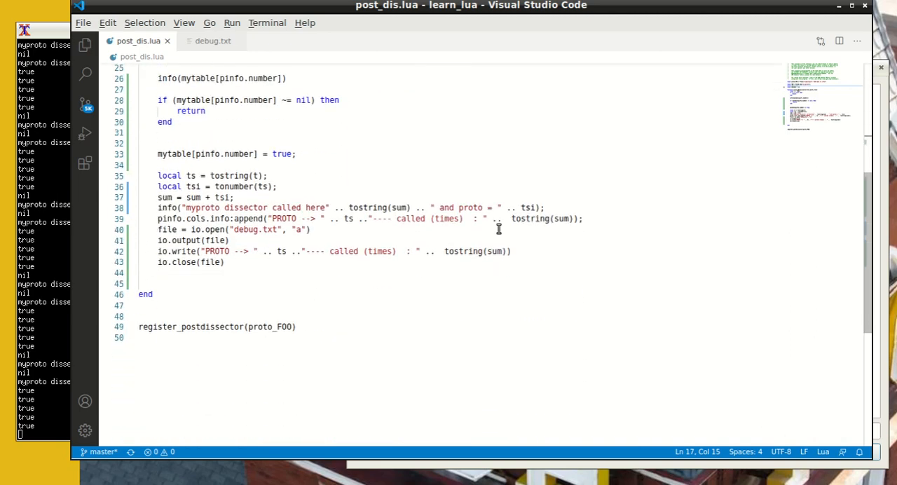
scroll("up", 3)
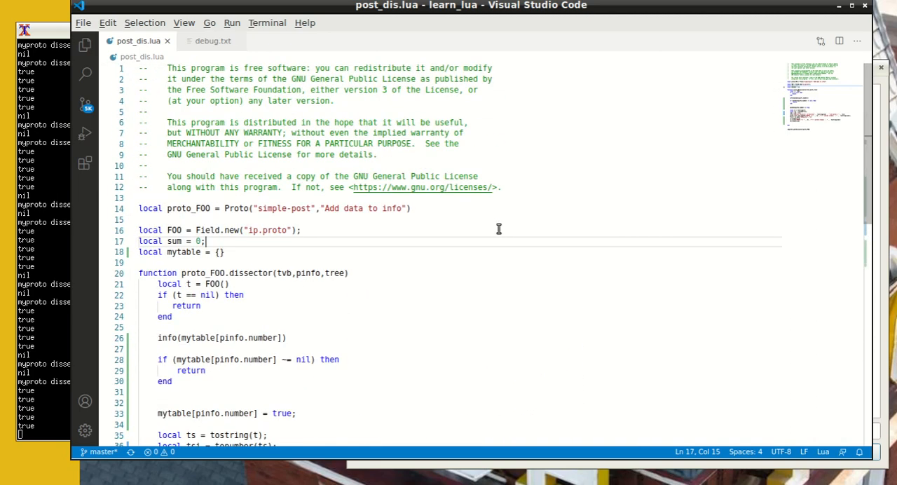
scroll("down", 3)
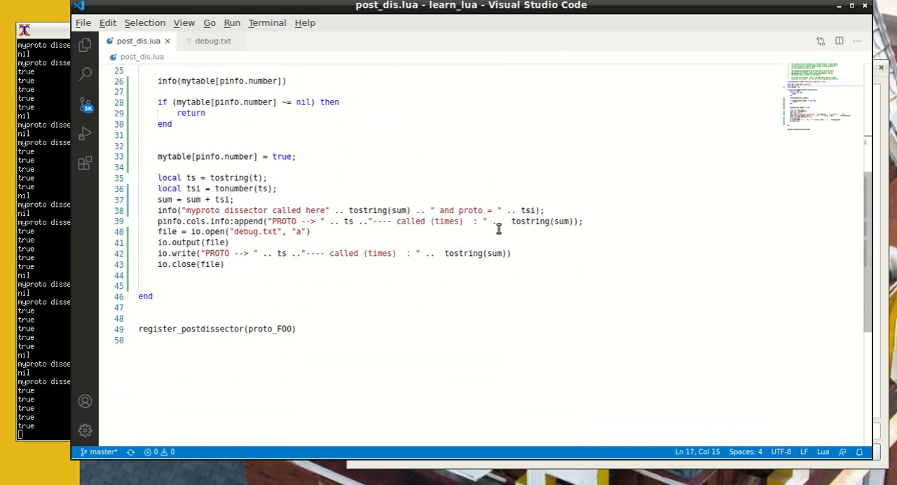
scroll("up", 3)
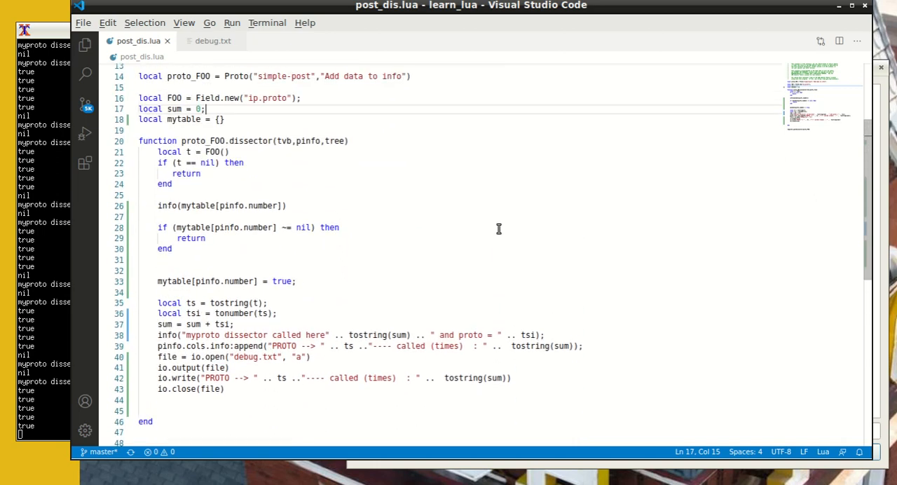
scroll("up", 3)
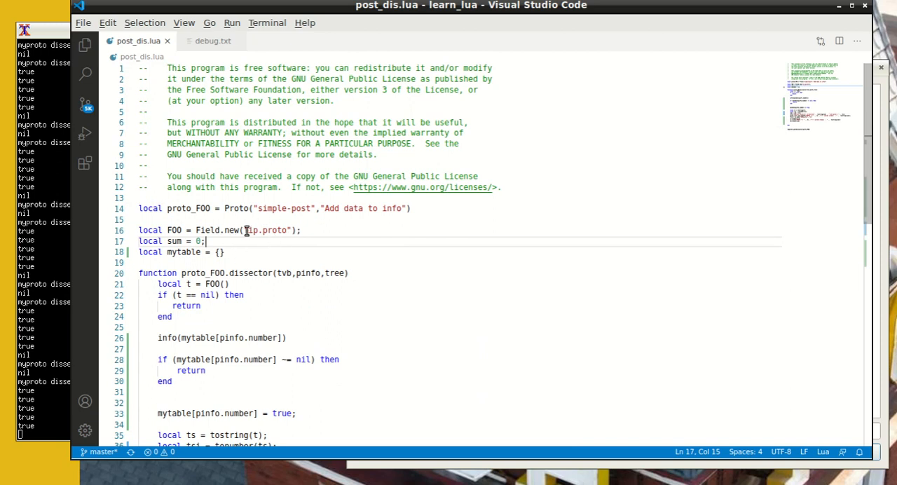
mouse_move(237, 249)
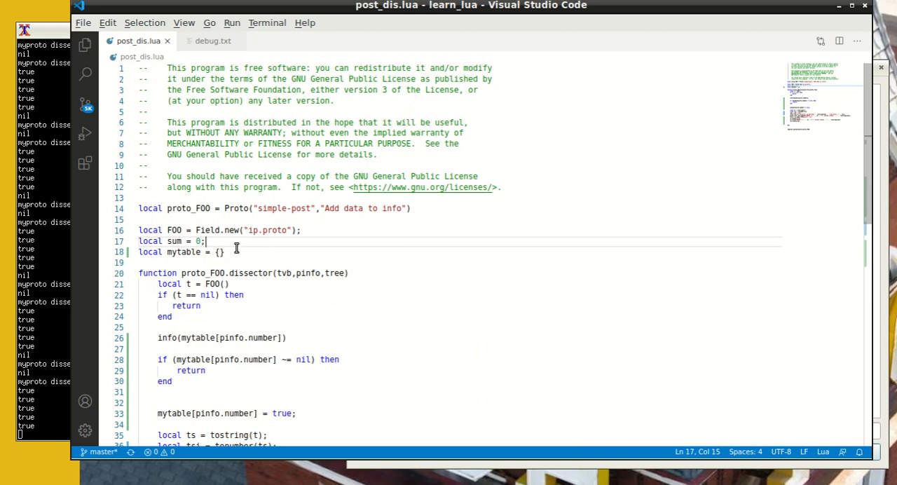
scroll("down", 3)
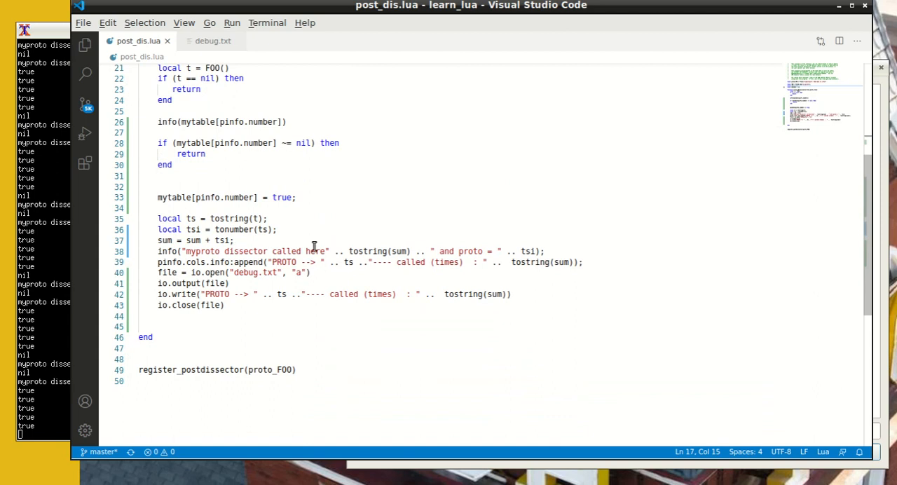
mouse_move(297, 281)
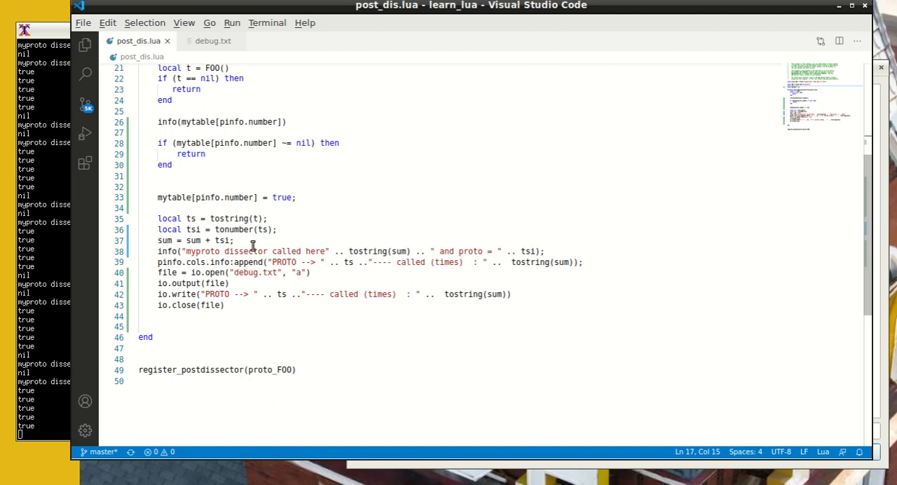
scroll("up", 3)
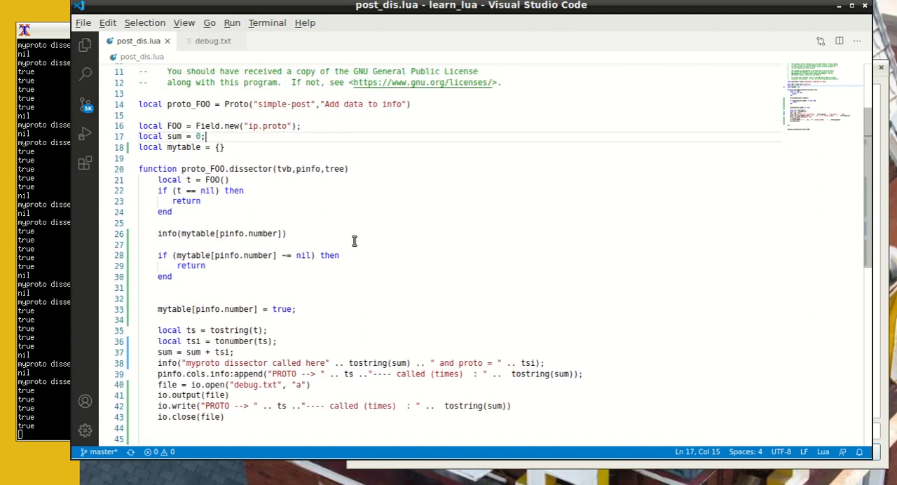
scroll("up", 3)
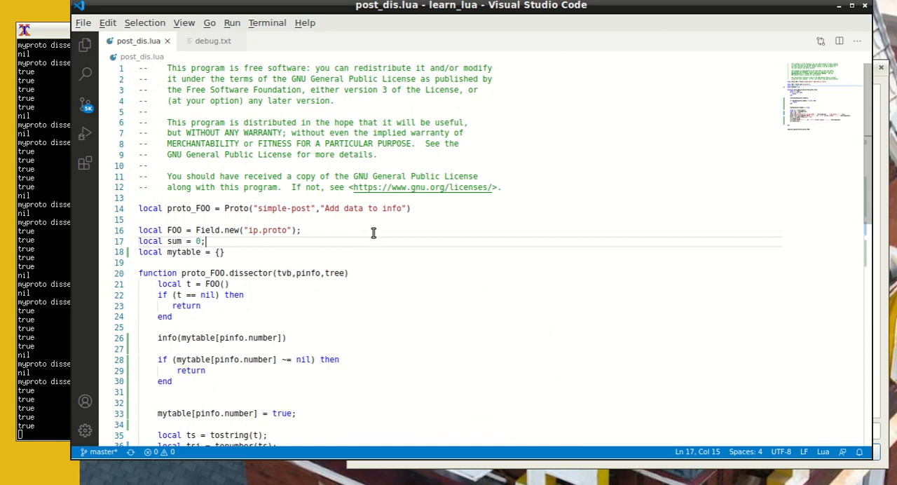
mouse_move(386, 224)
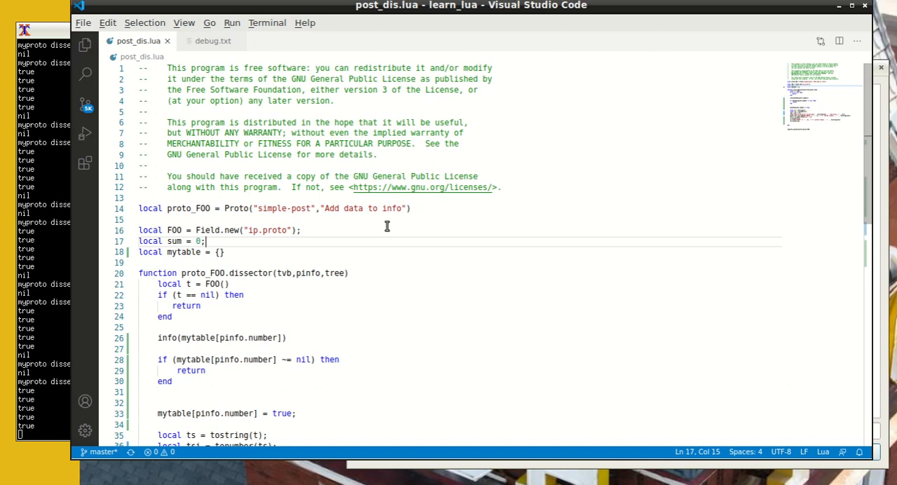
mouse_move(426, 278)
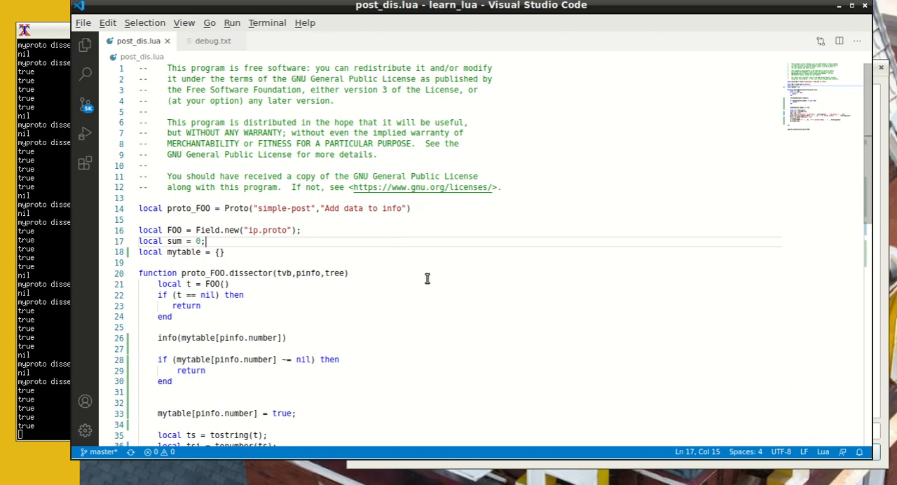
scroll("down", 3)
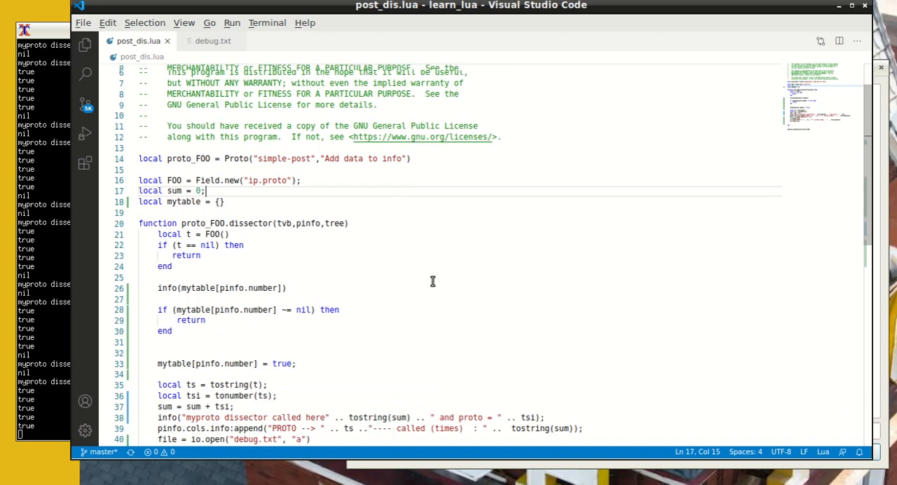
scroll("down", 3)
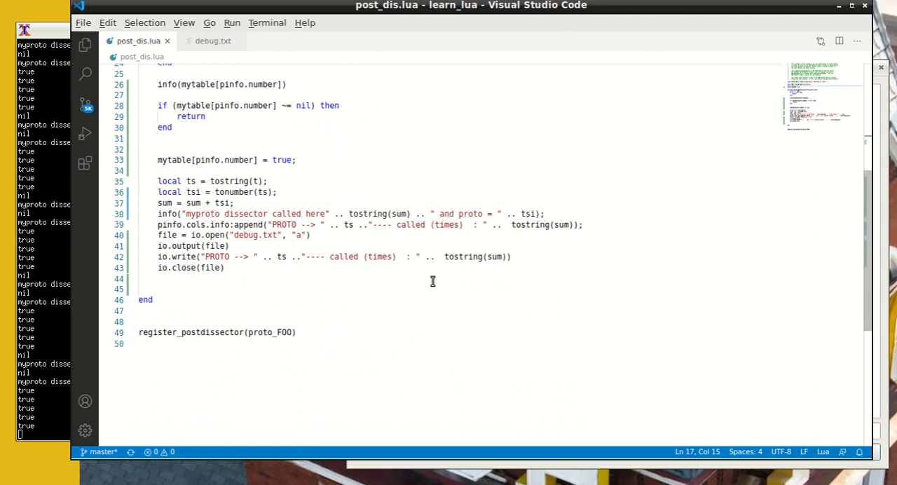
scroll("up", 3)
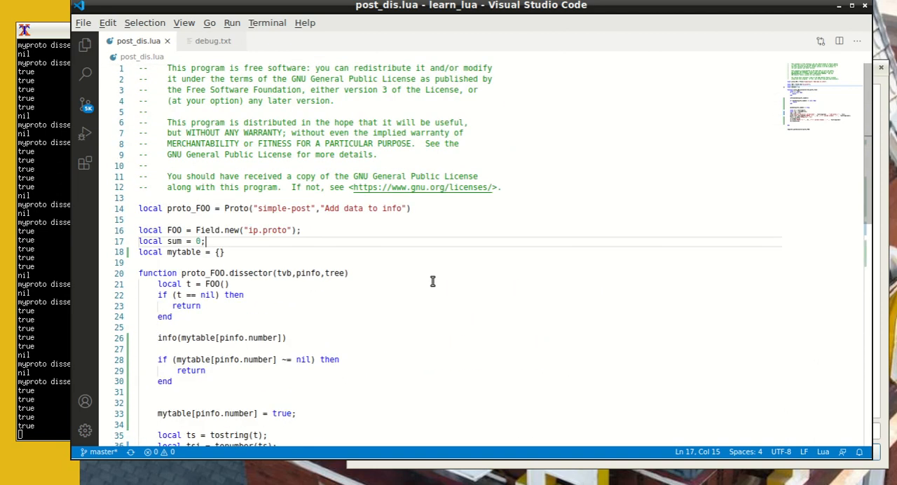